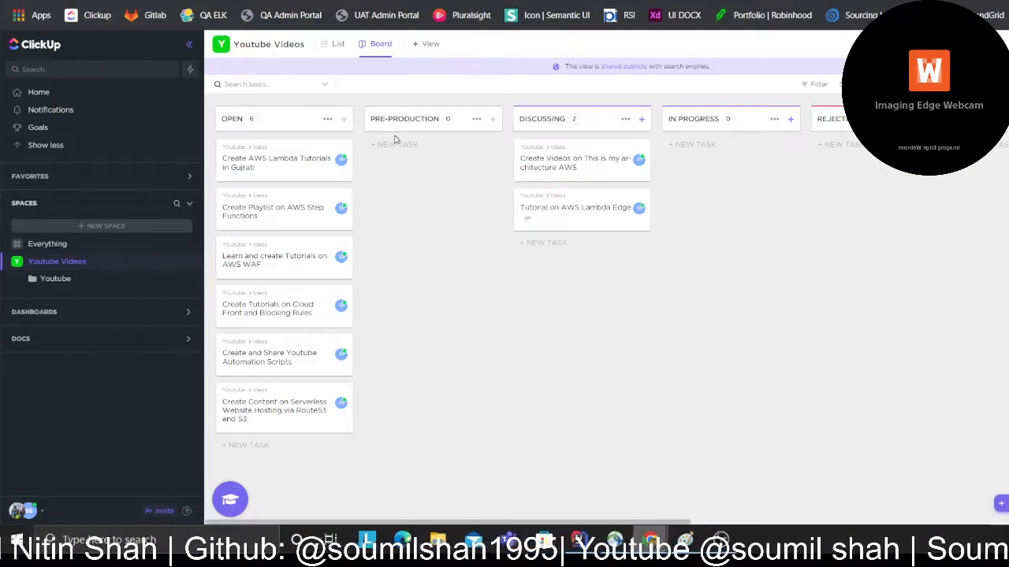
mouse_move(625, 272)
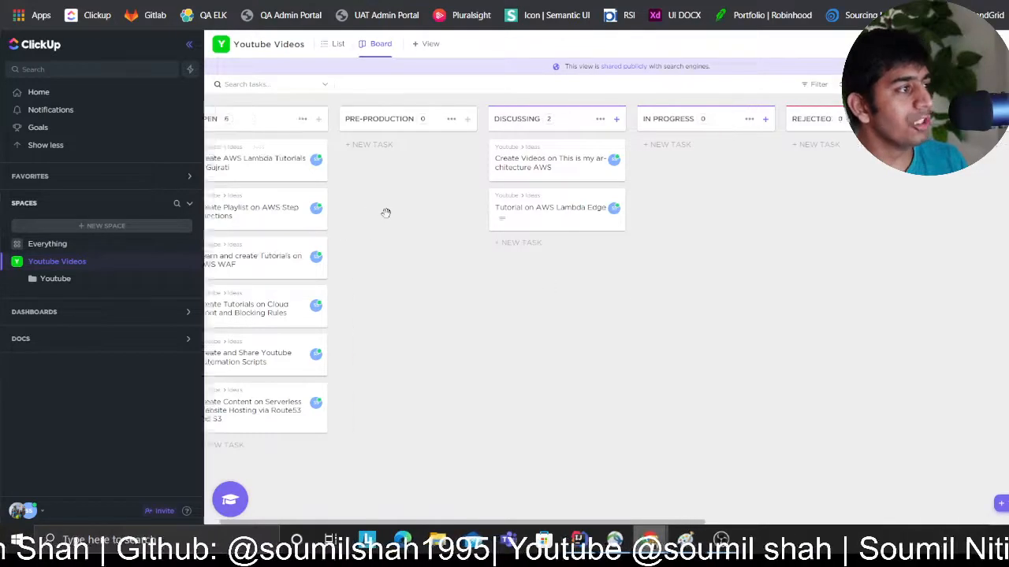
Step: Start a new distribution with mjds6ogzw8.execute-api.us-east-1.amazonaws.com as the origin domain
scroll(right, 3)
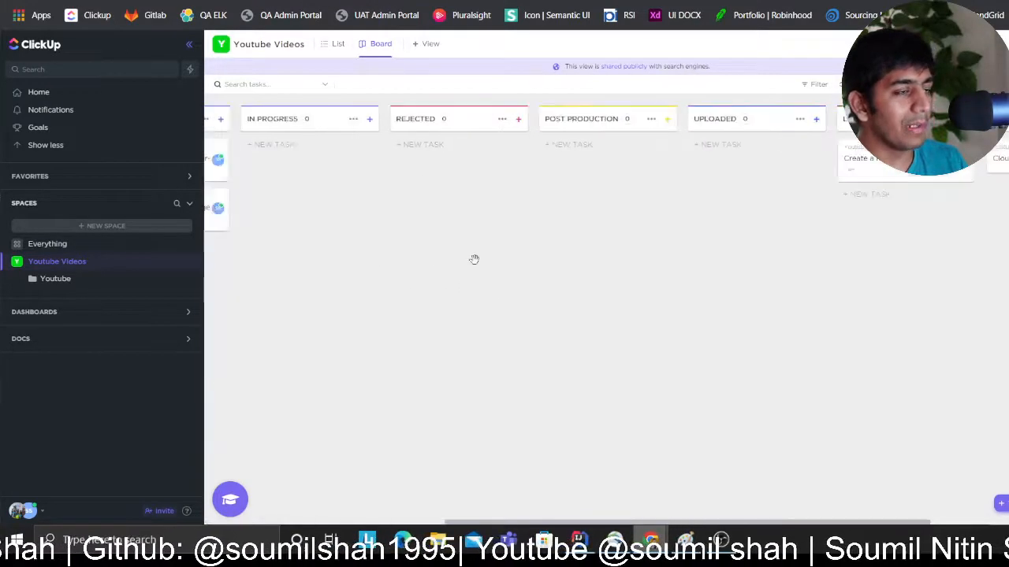
scroll(right, 3)
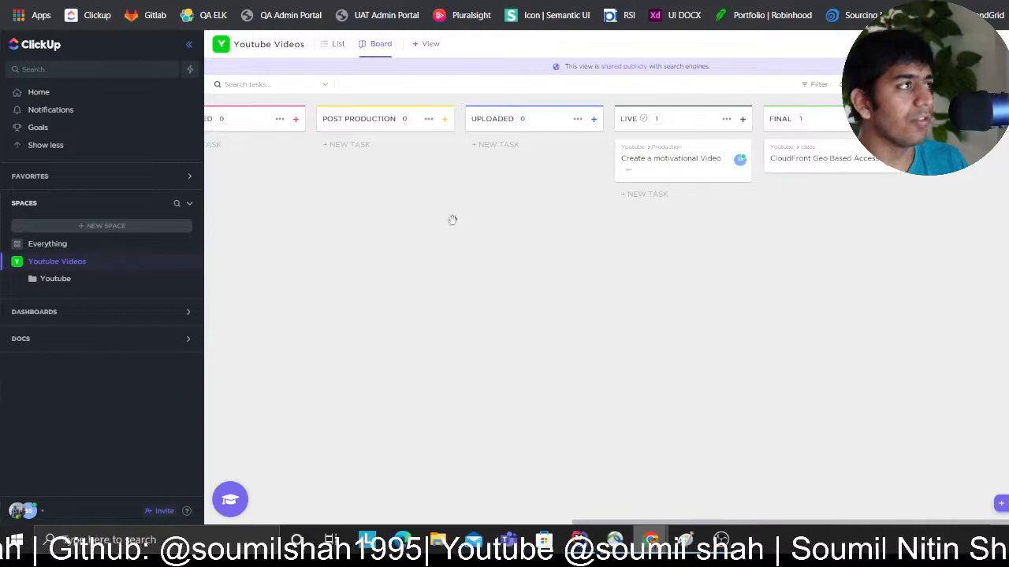
scroll(left, 3)
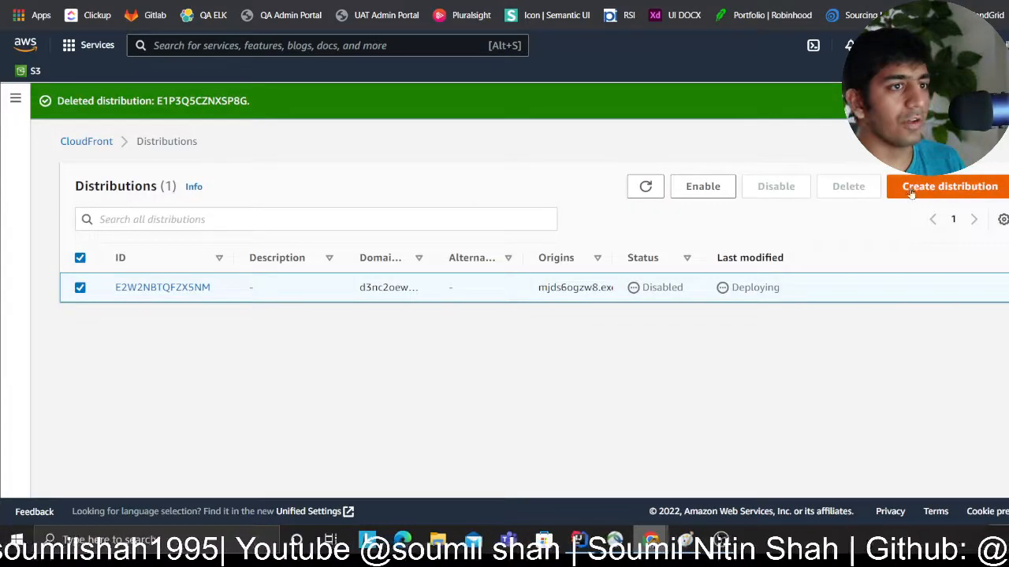
click(949, 186)
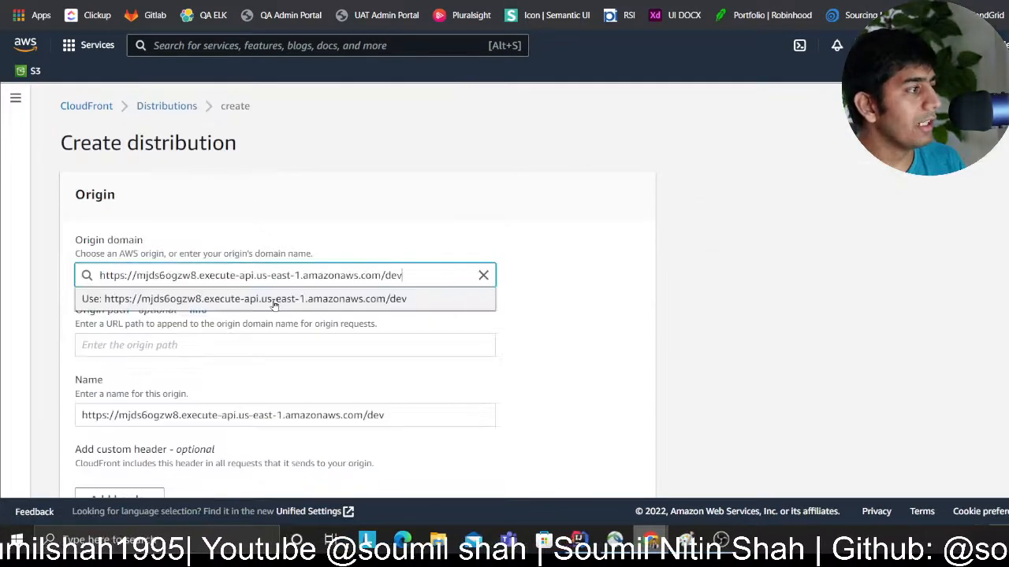
key(Backspace)
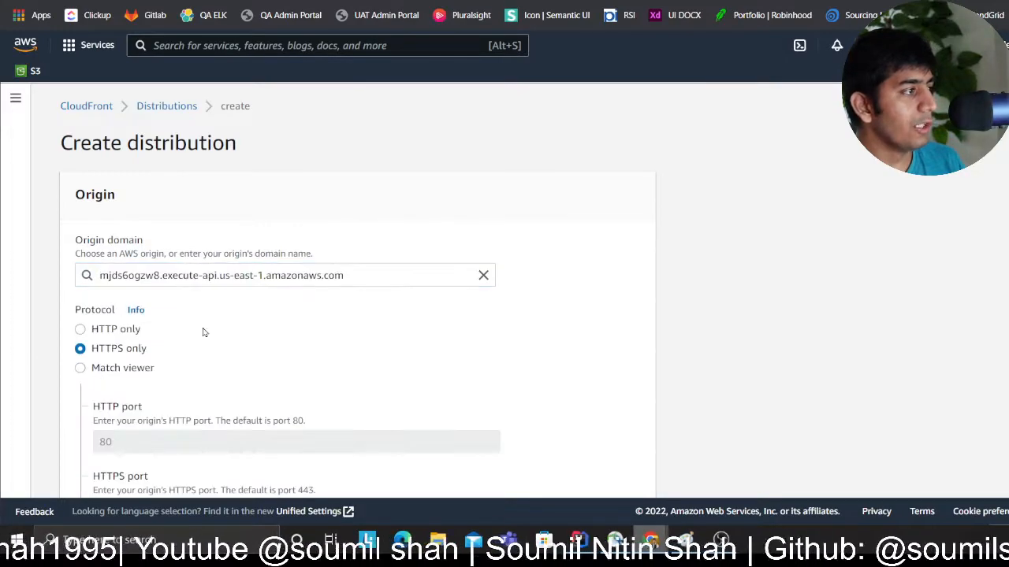
Step: Create the distribution with default settings and view its geographic restrictions
scroll(down, 3)
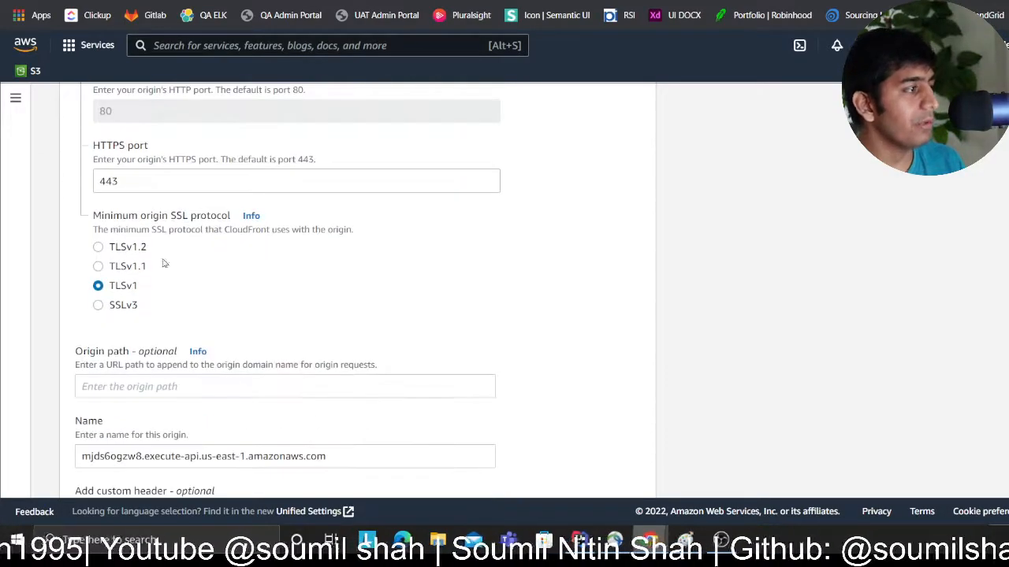
scroll(down, 3)
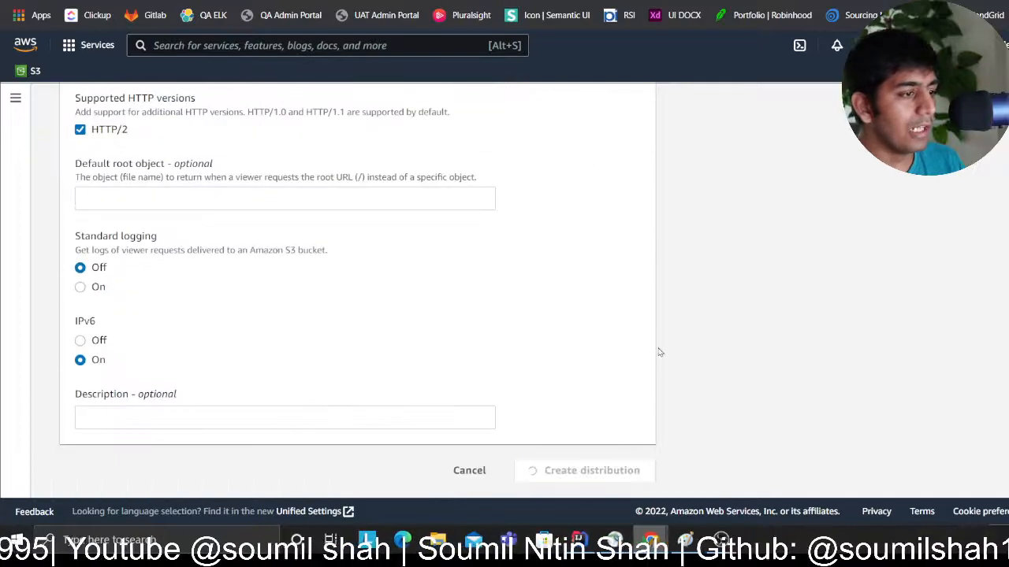
click(591, 469)
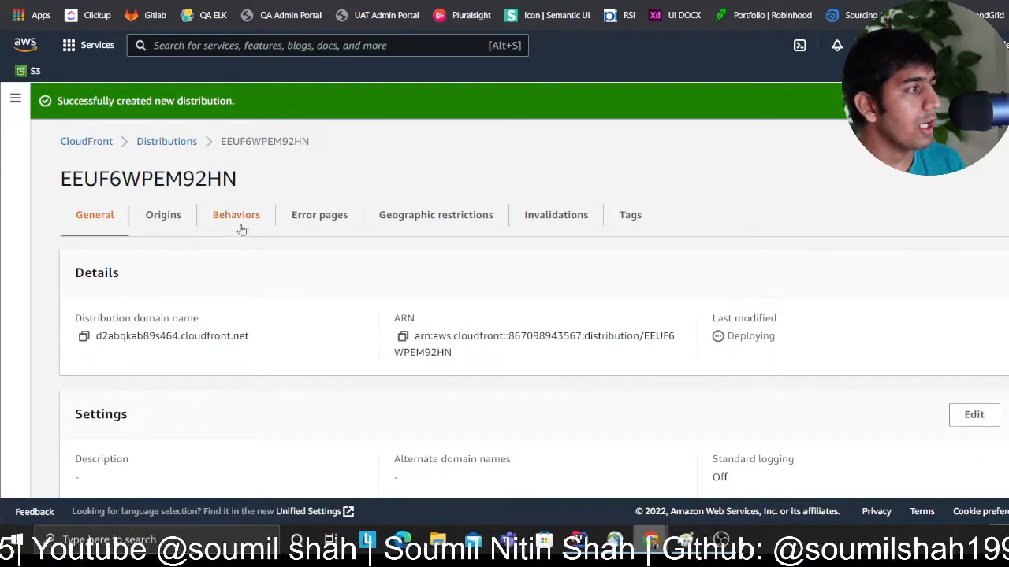
mouse_move(435, 215)
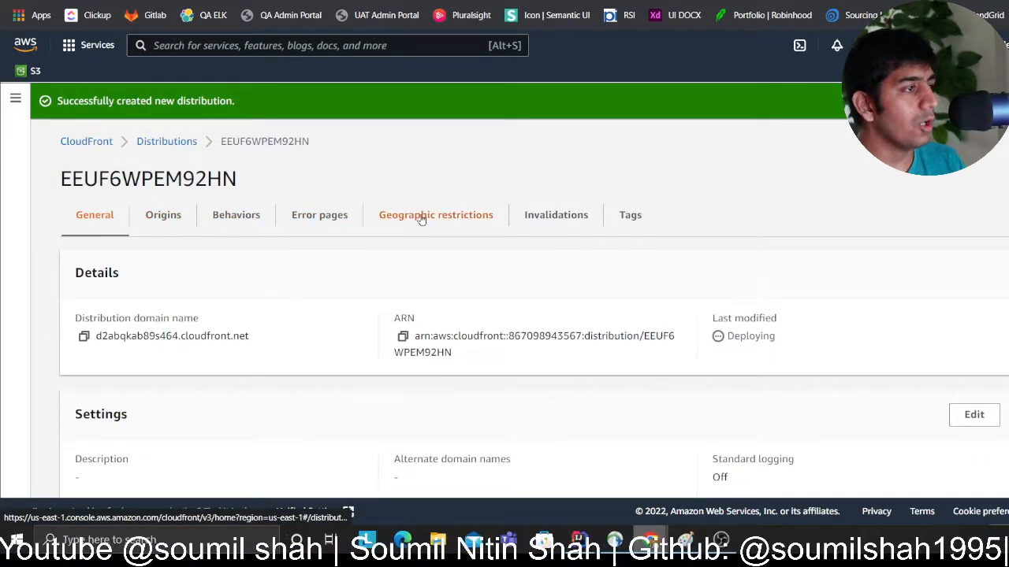
click(435, 215)
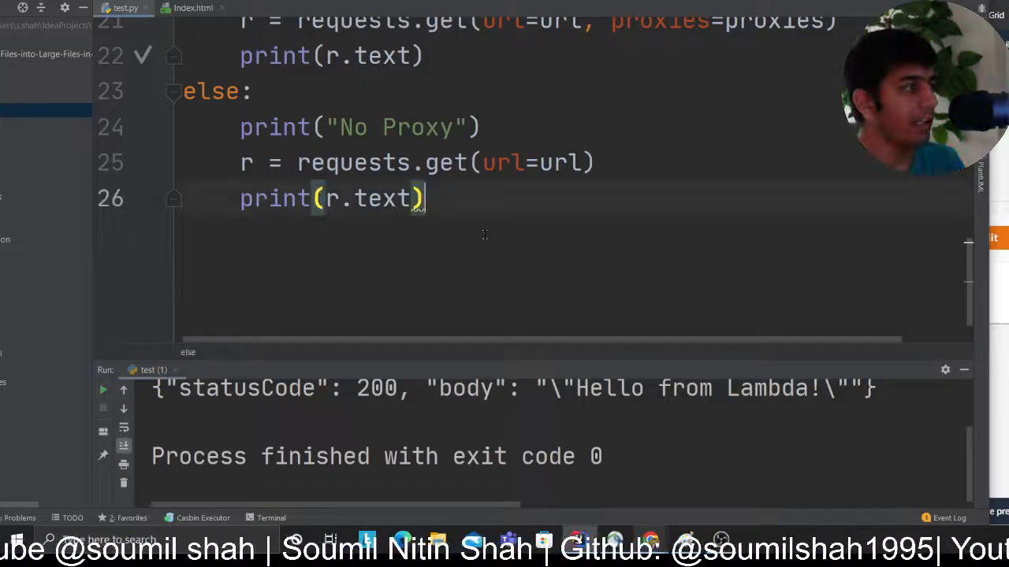
scroll(up, 3)
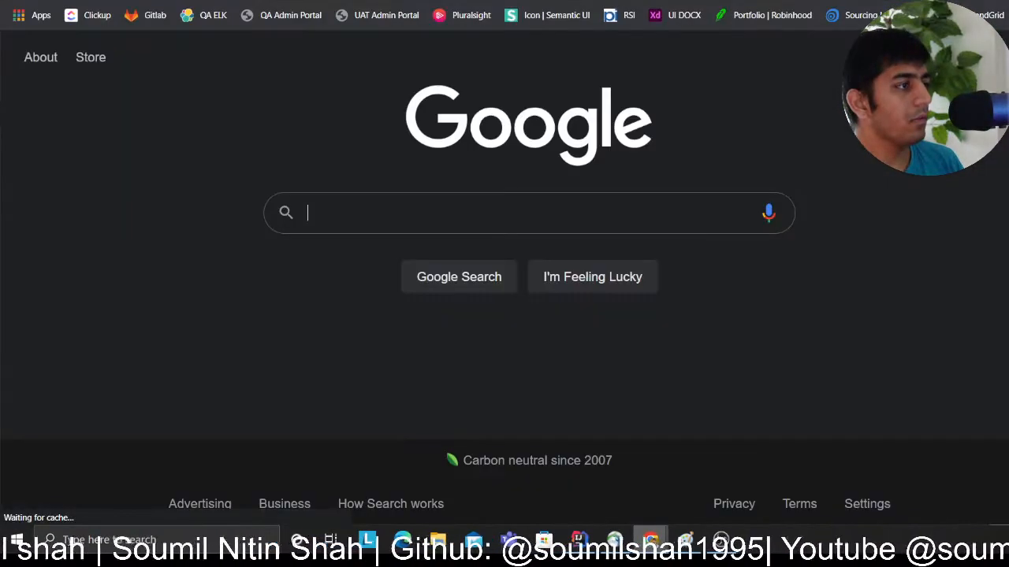
Step: Search Google for 186.67.230.45 and confirm on IPinfo that the range belongs to Chile
click(528, 212)
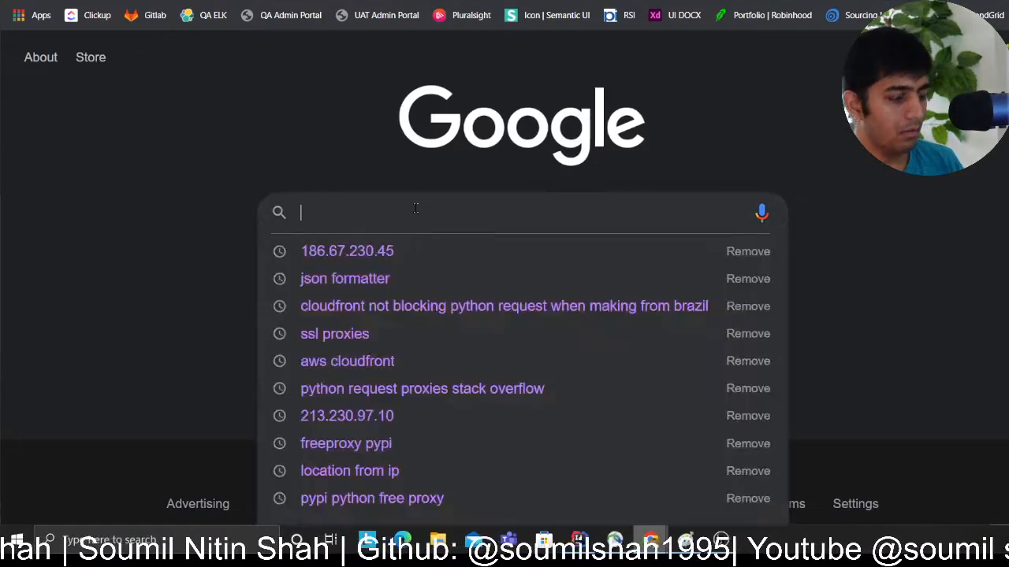
click(346, 250)
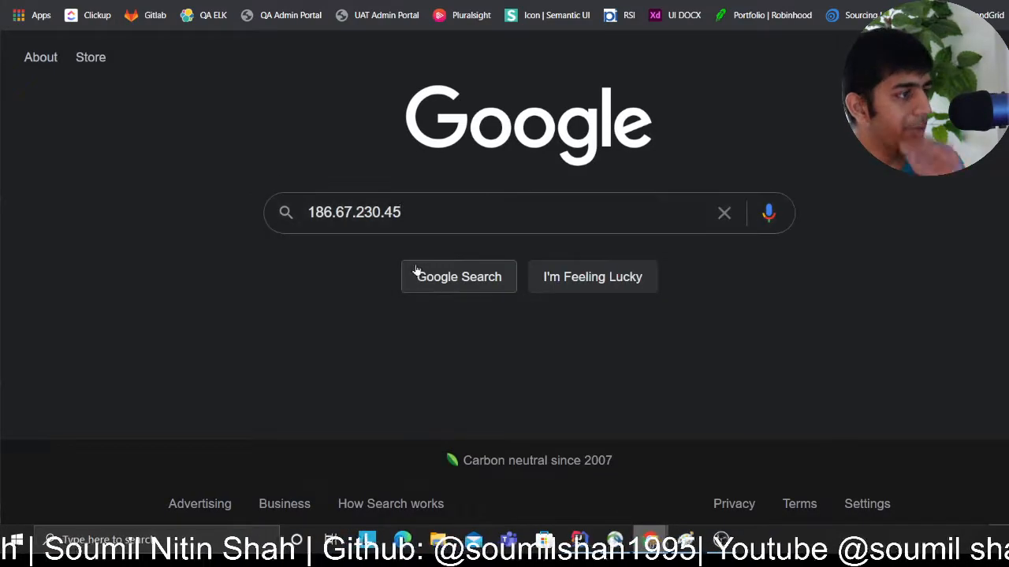
click(458, 277)
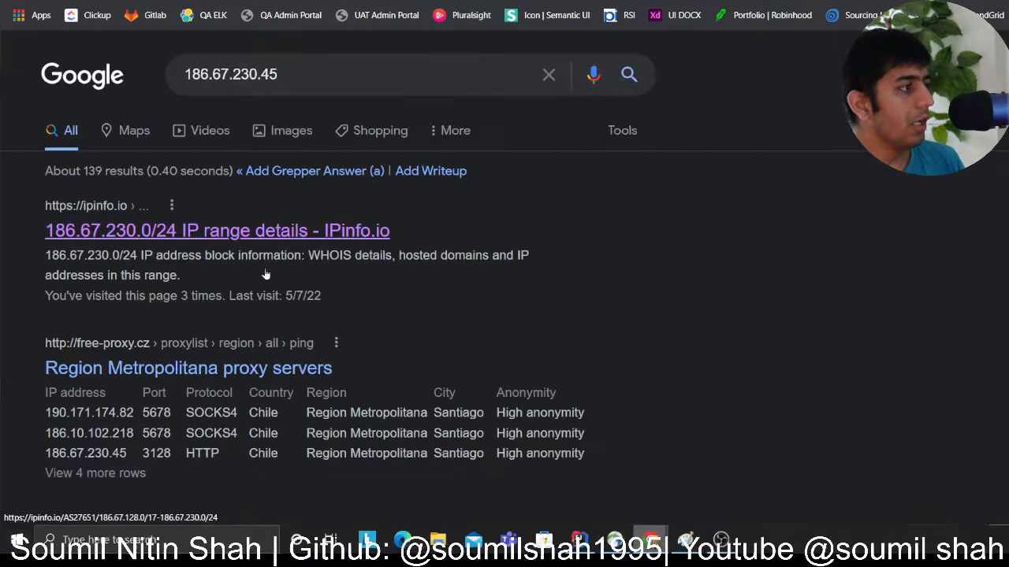
click(218, 230)
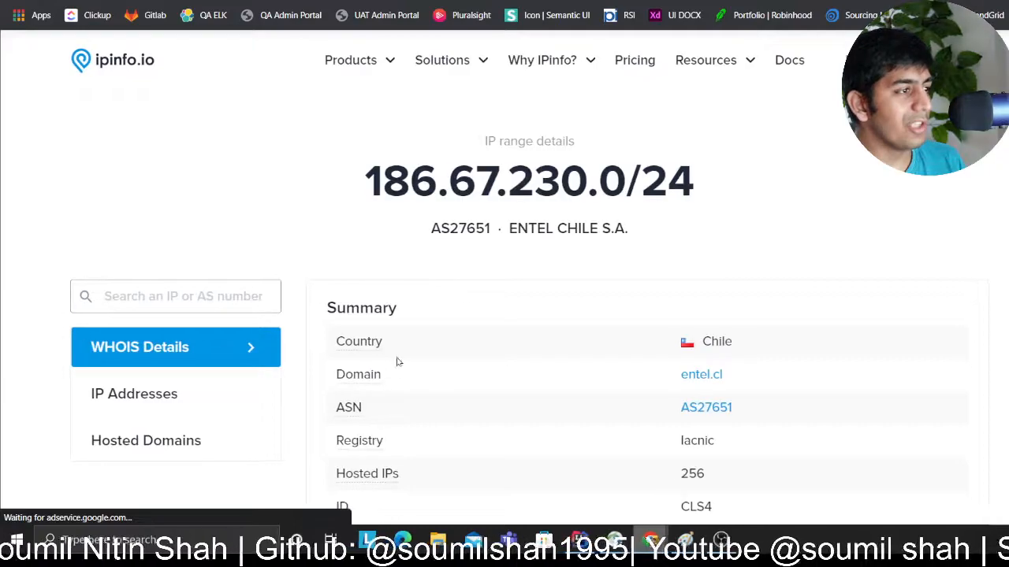
double_click(709, 340)
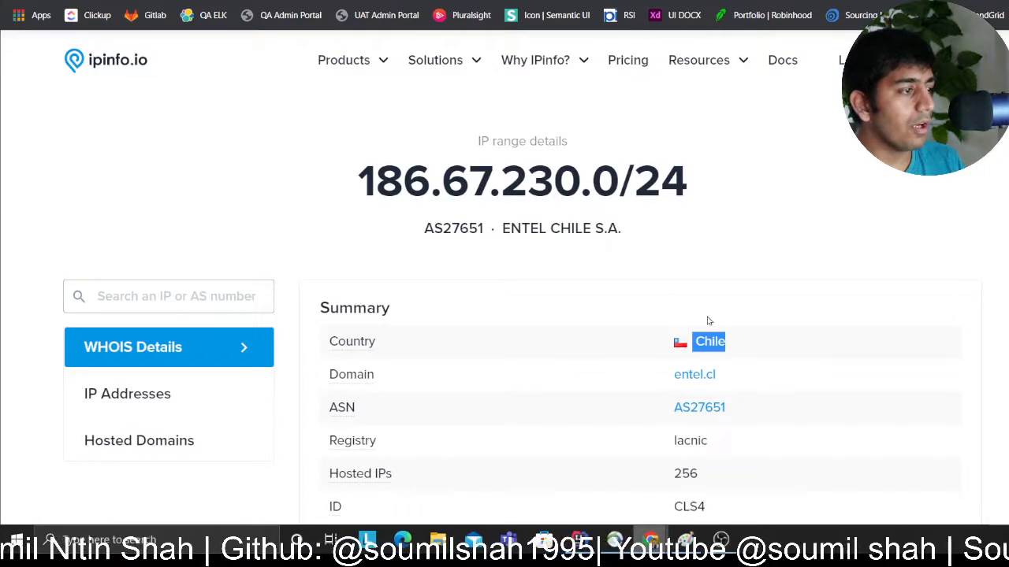
mouse_move(536, 183)
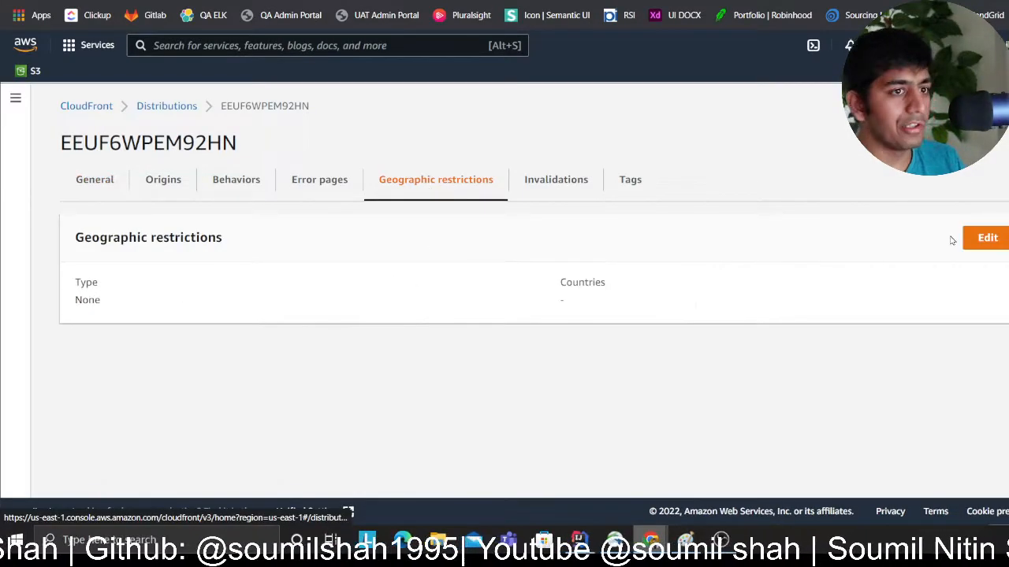
Step: Set a geographic block list containing Chile on the distribution and save the changes
click(986, 237)
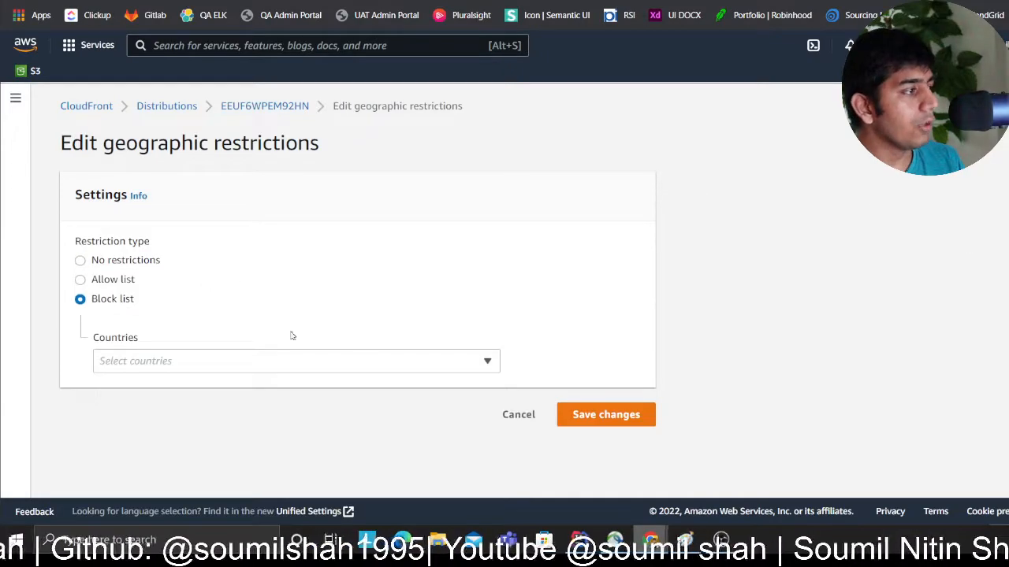
mouse_move(197, 361)
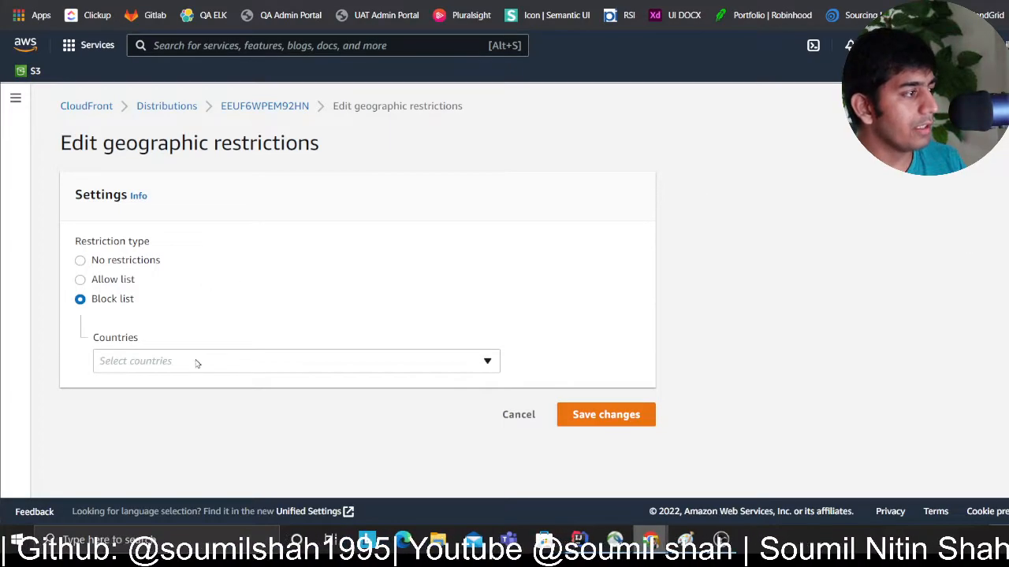
text(chile)
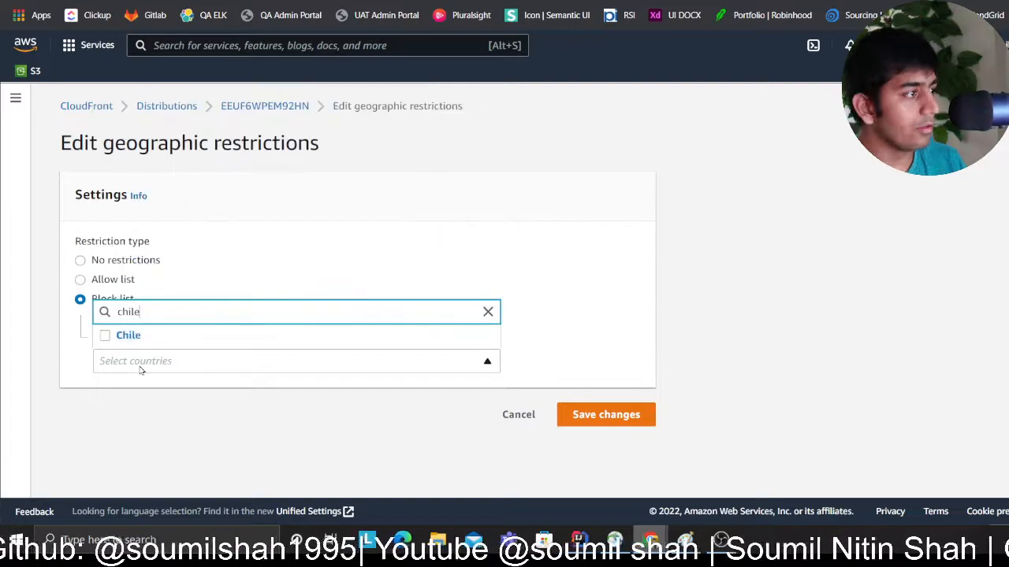
click(104, 334)
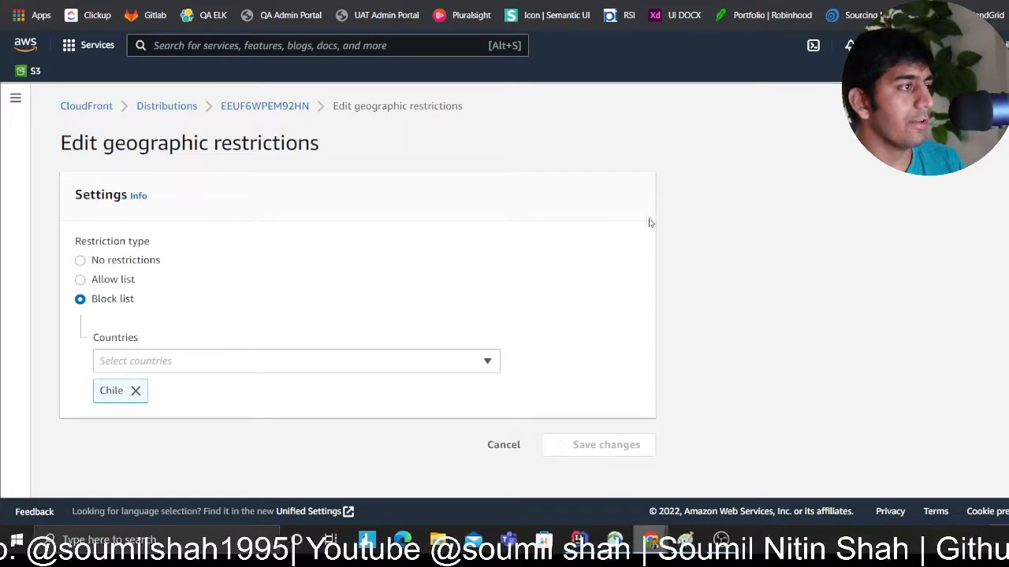
click(503, 445)
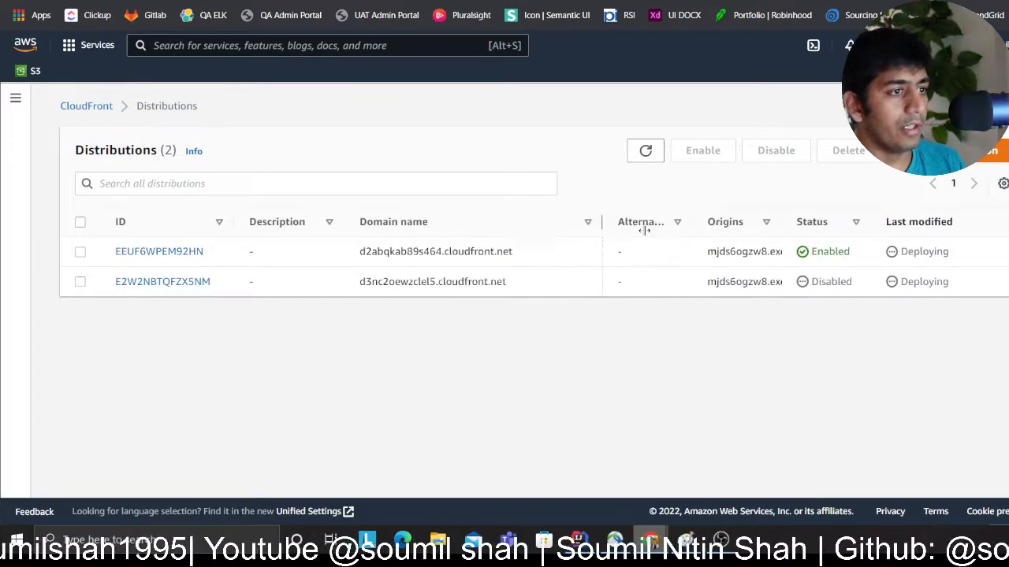
double_click(435, 251)
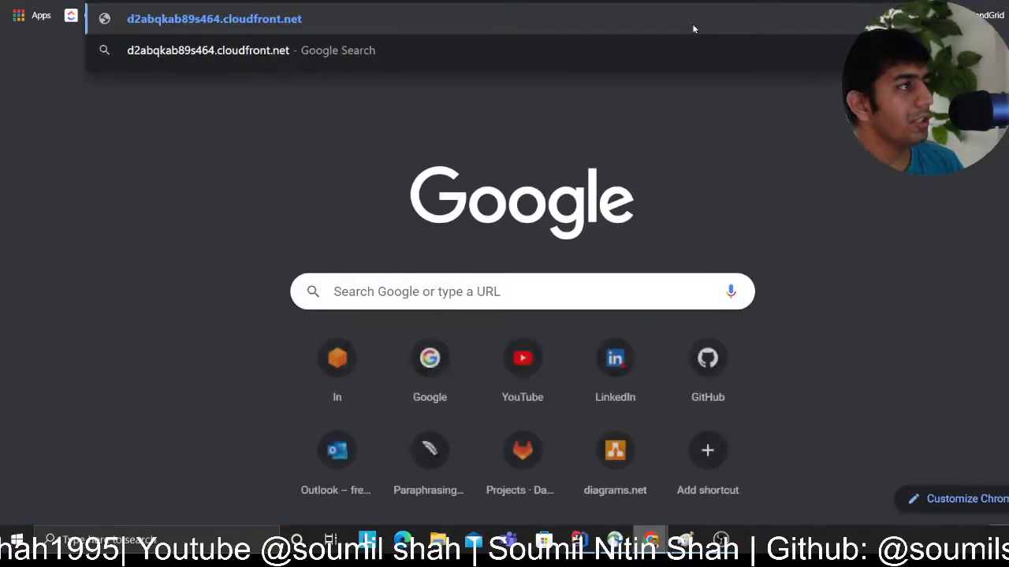
Step: Load d2abqkab89s464.cloudfront.net in the browser
key(Return)
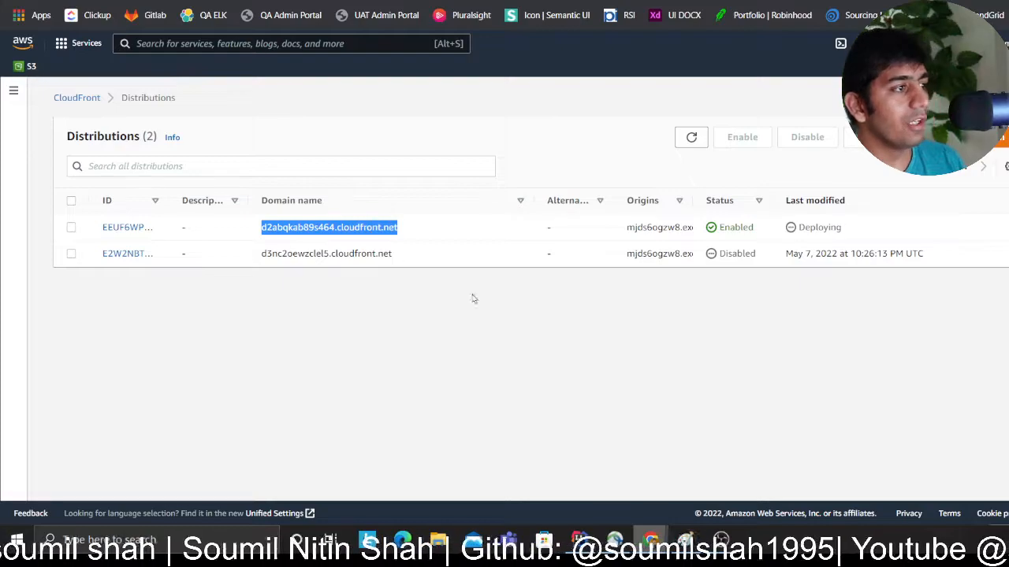
mouse_move(198, 279)
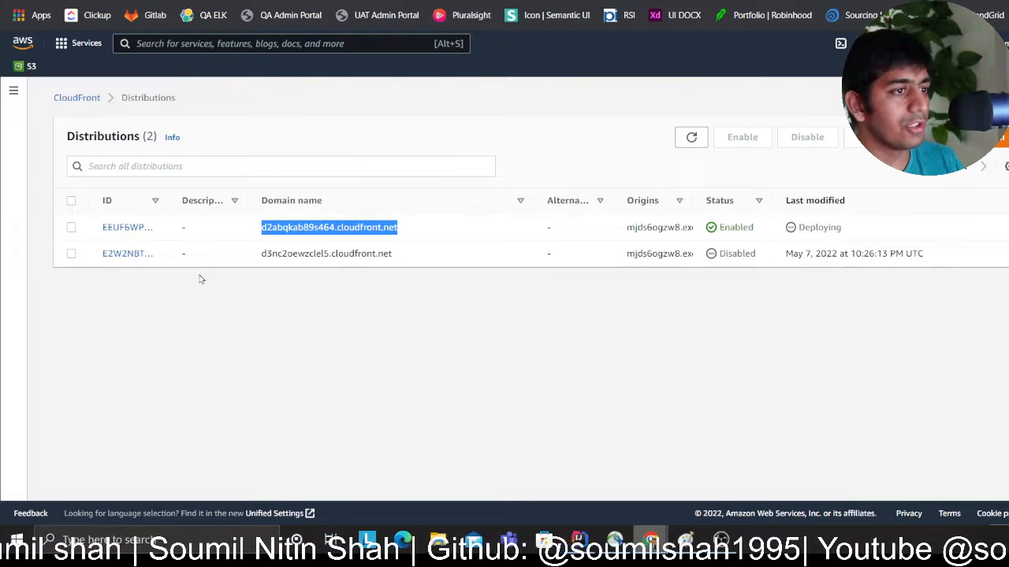
click(71, 252)
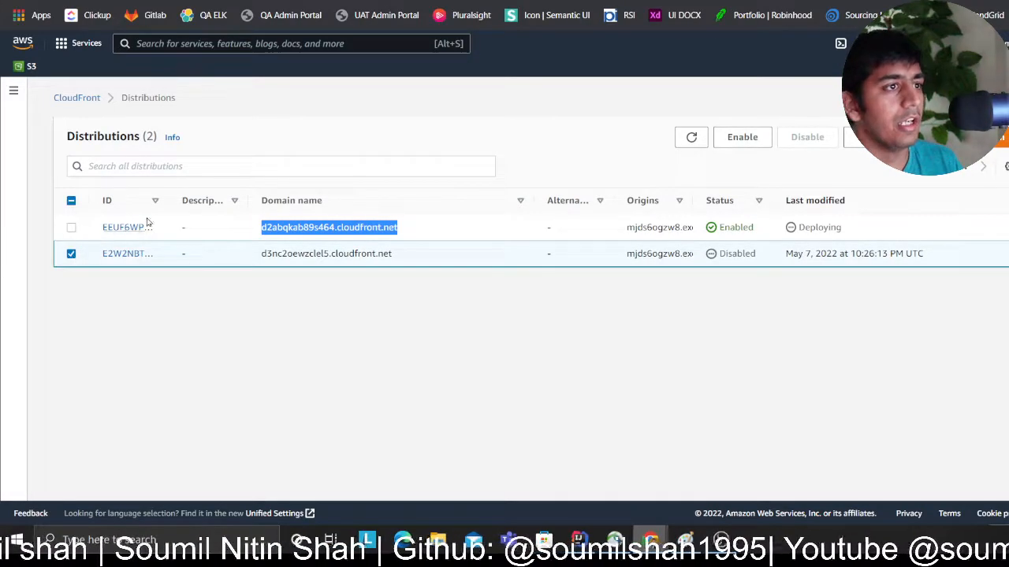
click(70, 252)
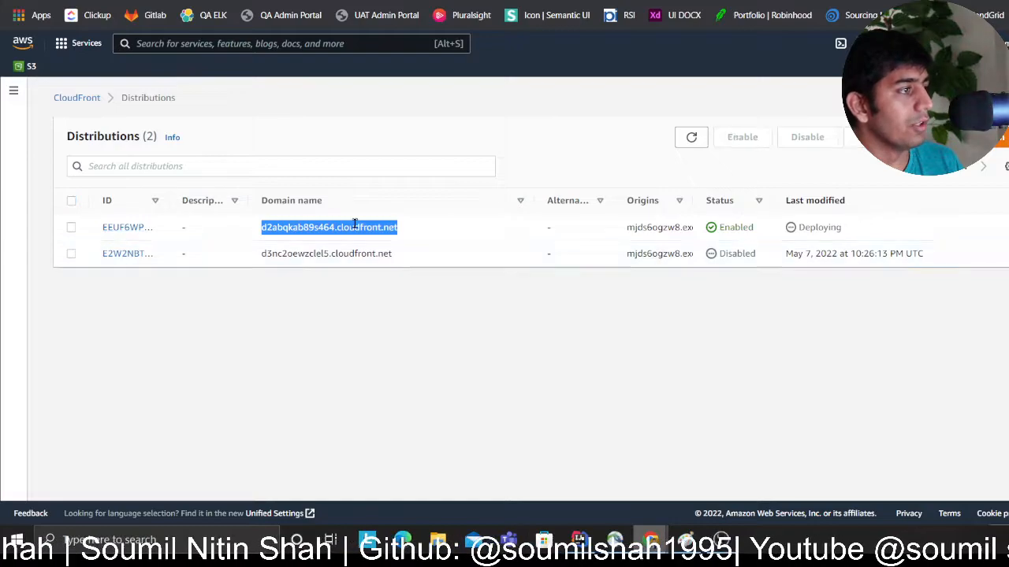
click(328, 227)
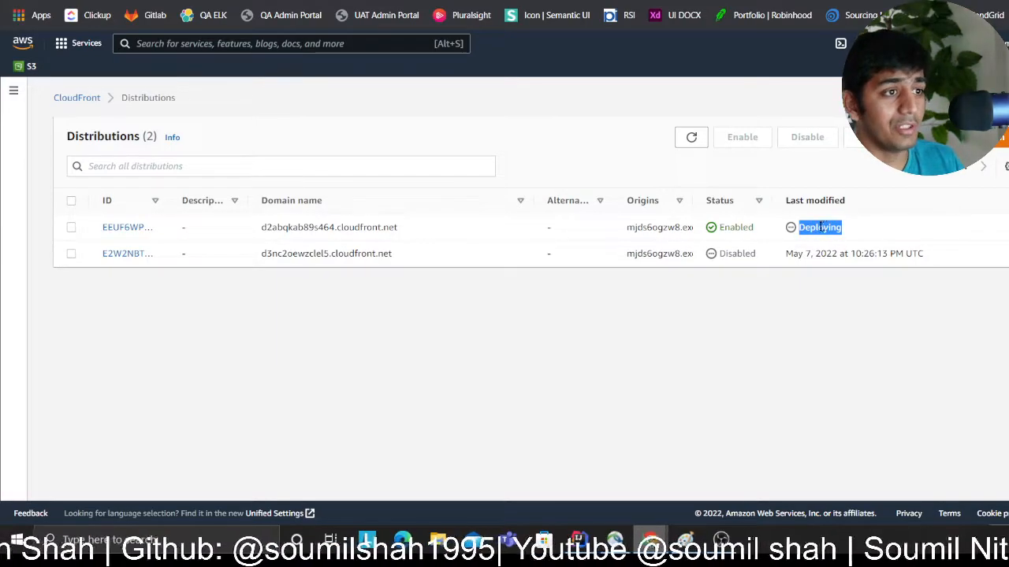
Step: Review distribution EEUF6WPEM92HN's error pages and geographic restrictions, confirming Chile is blocked
click(126, 227)
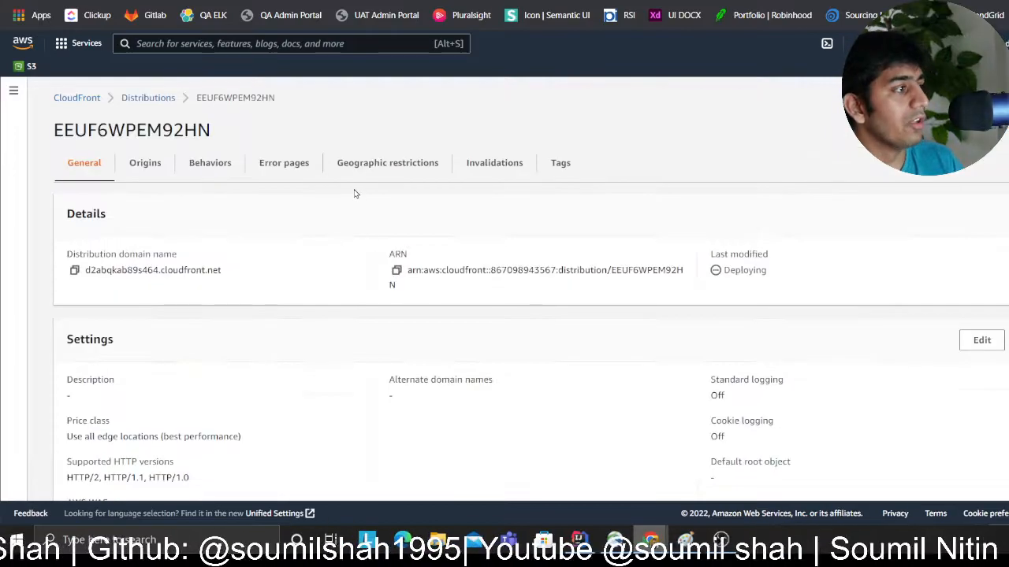
click(283, 163)
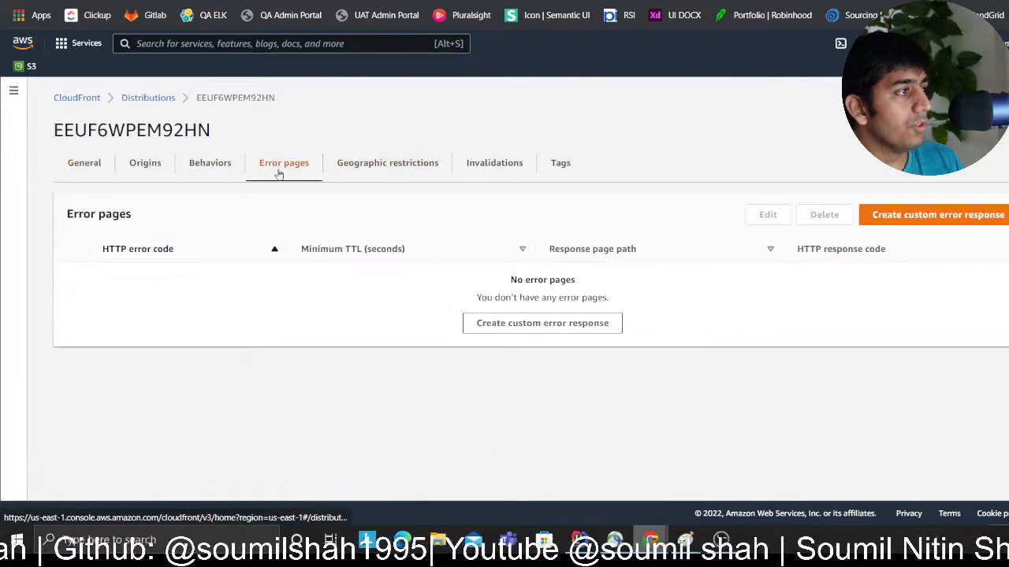
mouse_move(602, 159)
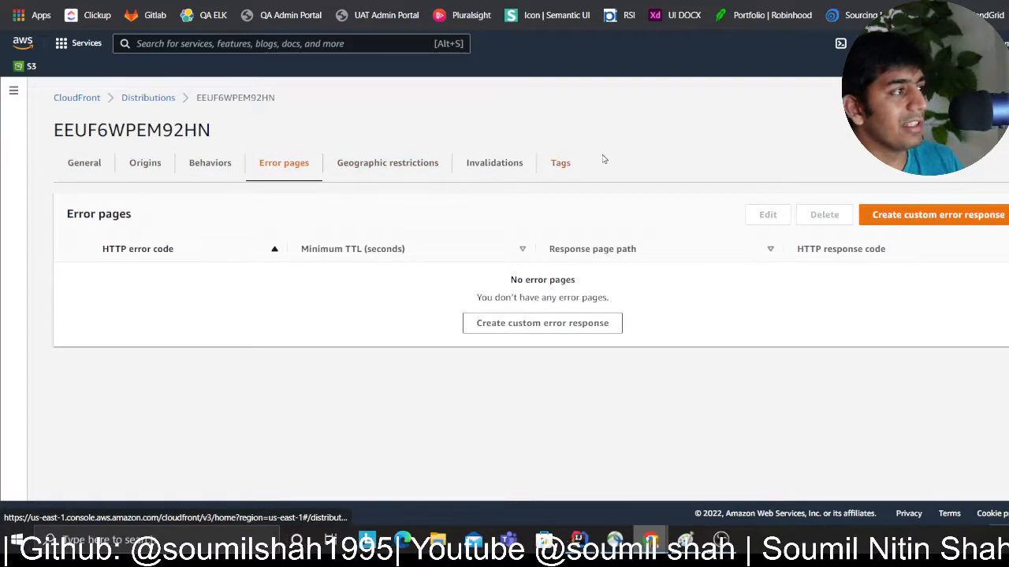
click(388, 162)
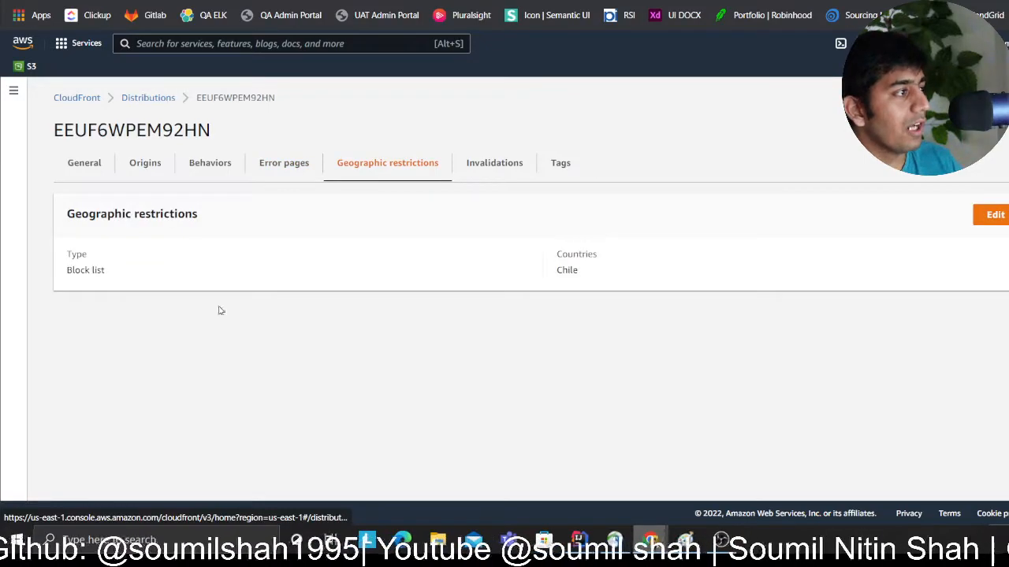
double_click(132, 214)
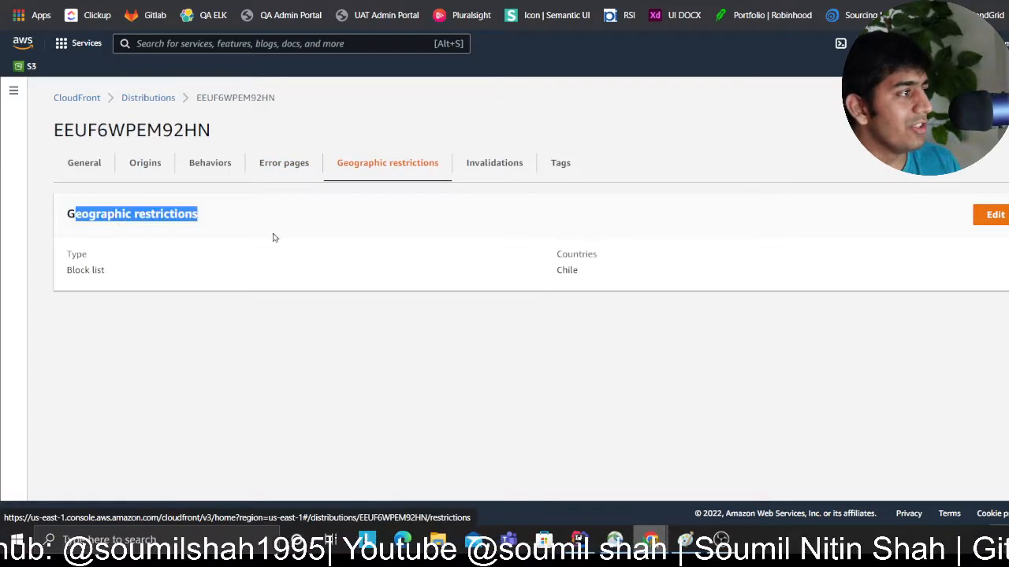
click(85, 162)
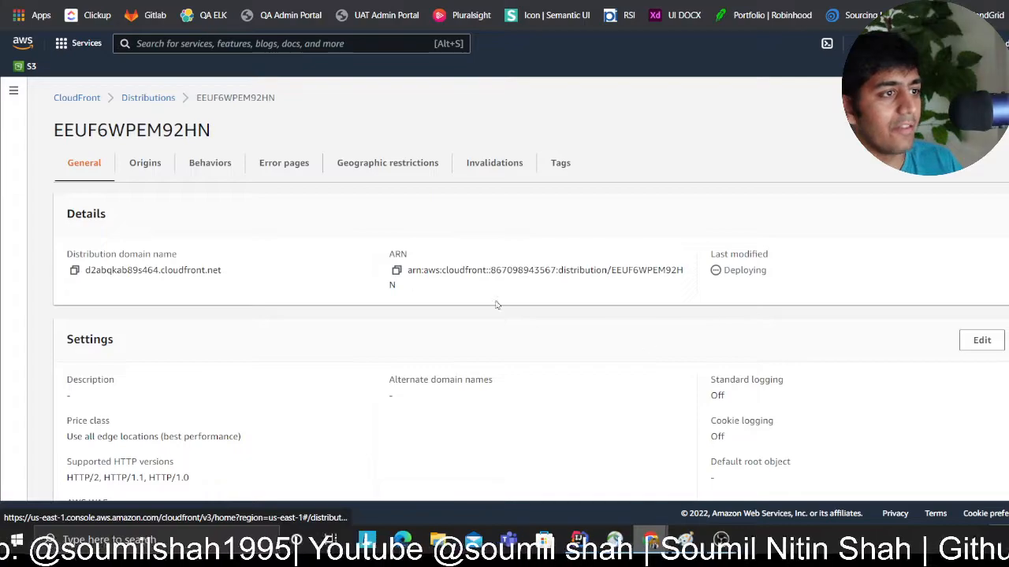
mouse_move(189, 230)
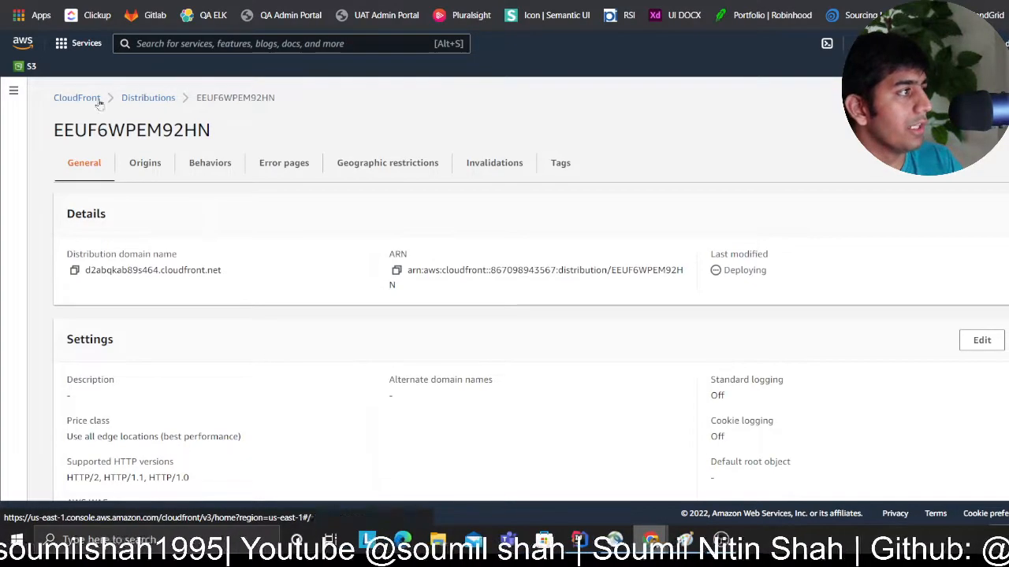
Step: Widen the Origins column in the distributions list and highlight the execute-api origin address
click(148, 98)
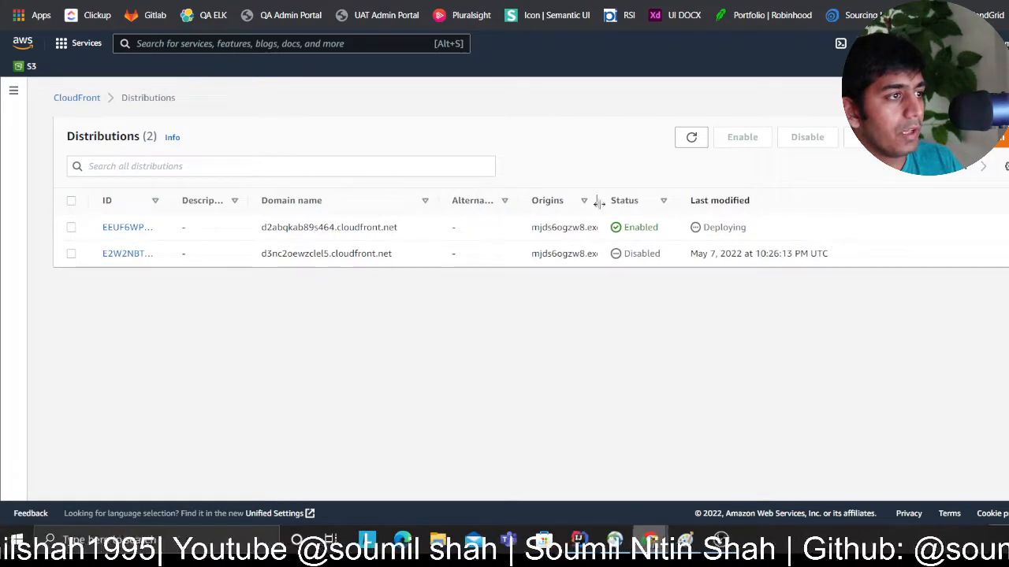
drag(598, 200, 820, 200)
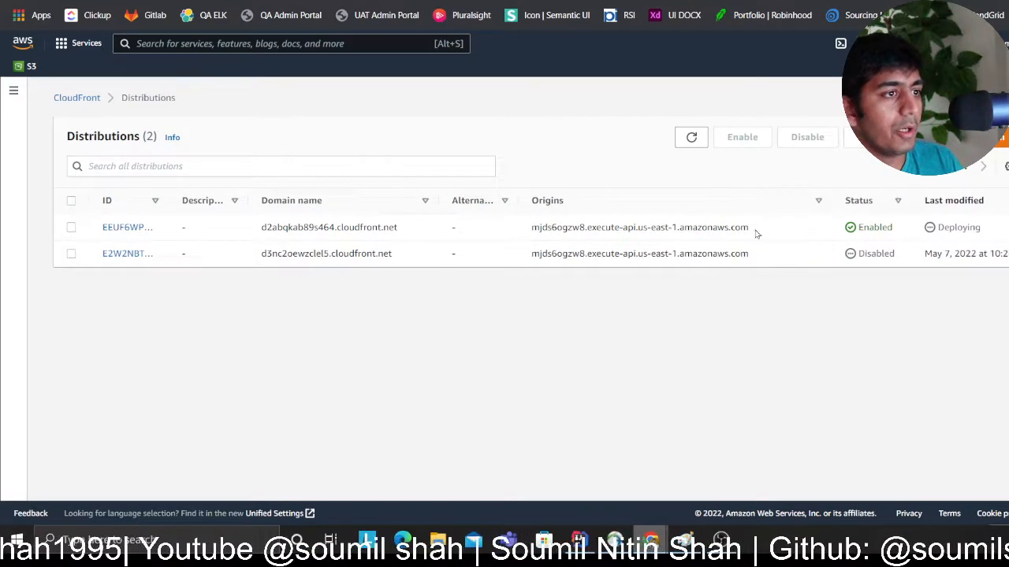
double_click(640, 227)
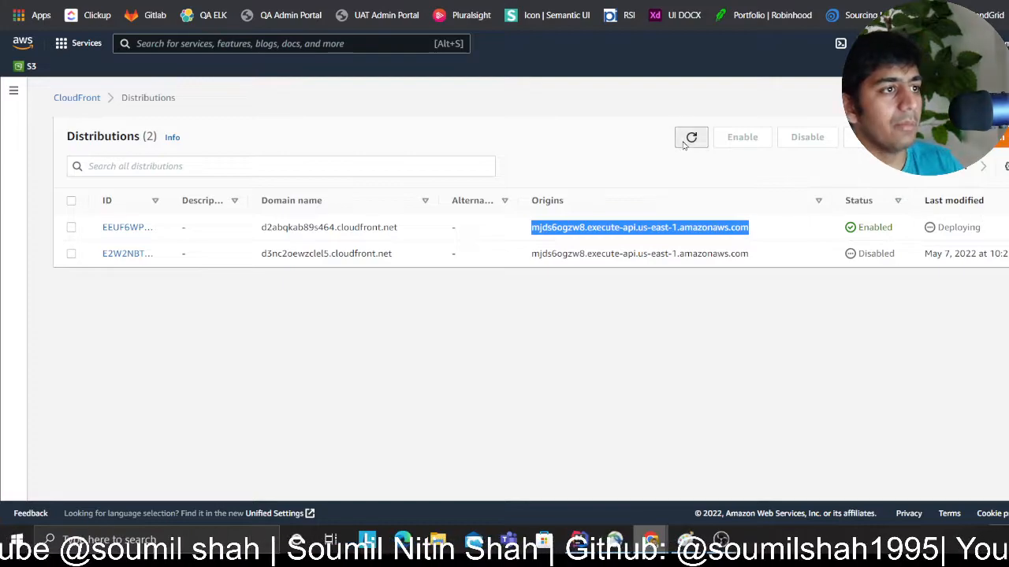
double_click(602, 227)
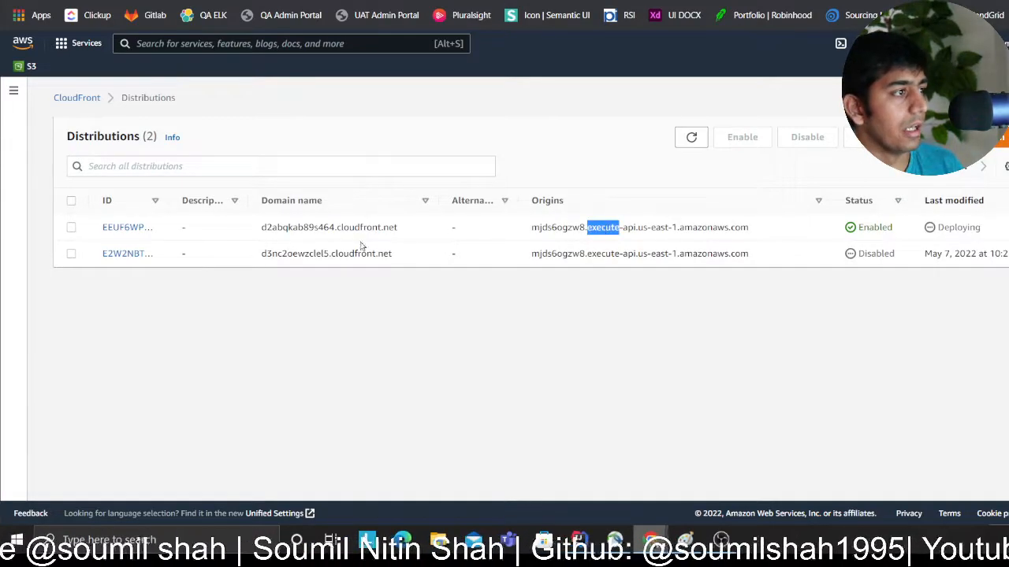
double_click(328, 227)
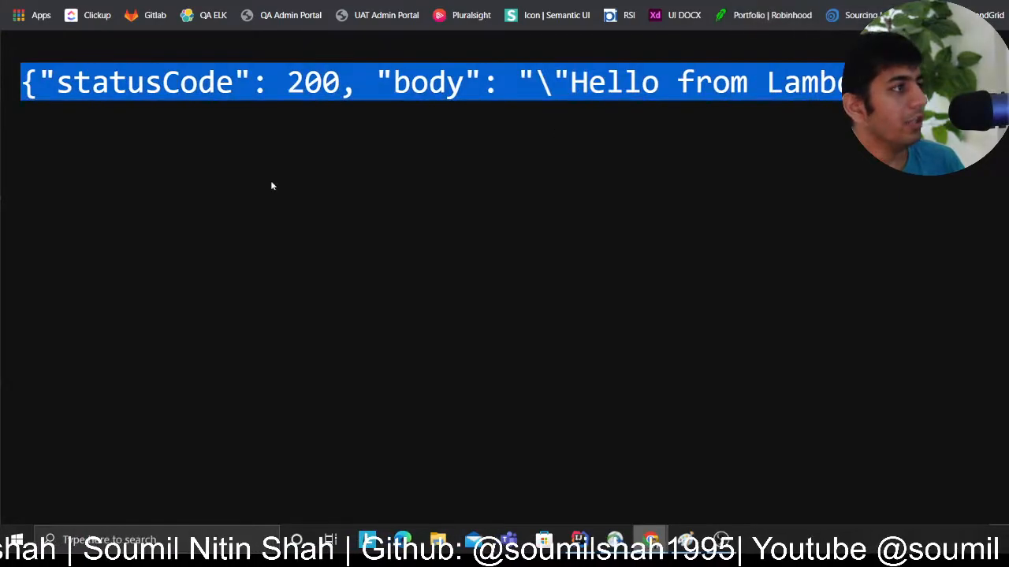
mouse_move(573, 280)
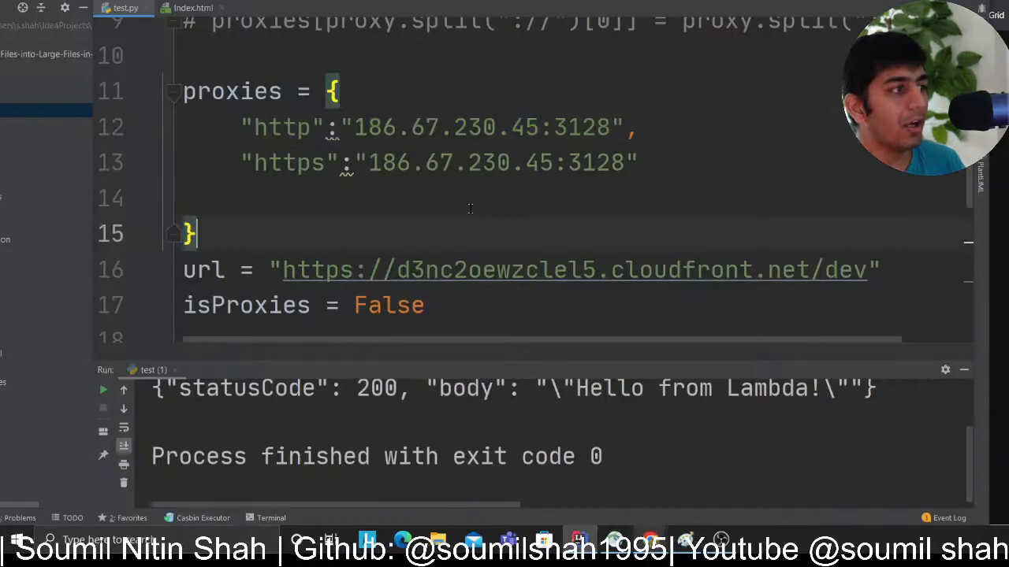
scroll(up, 3)
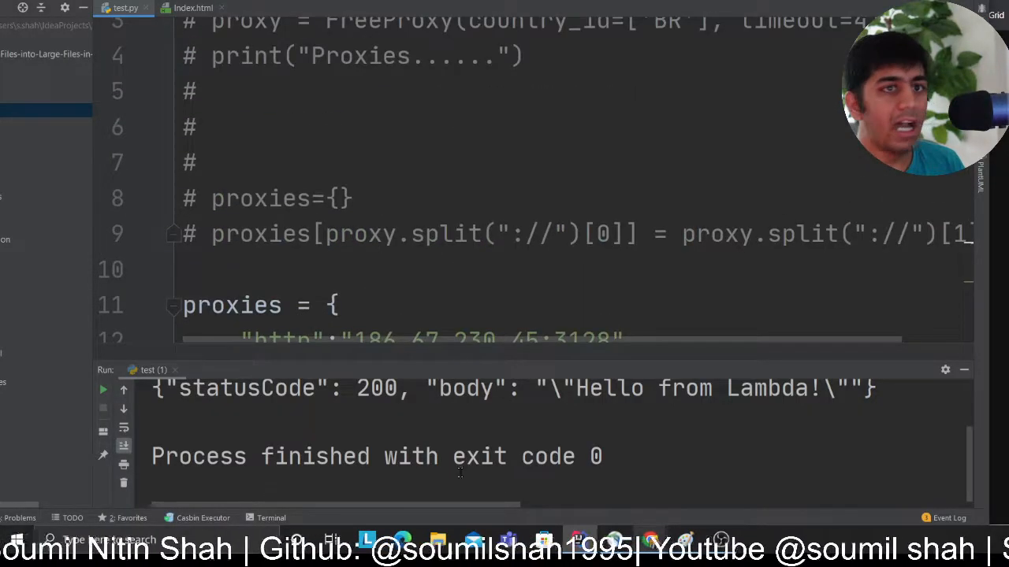
scroll(up, 3)
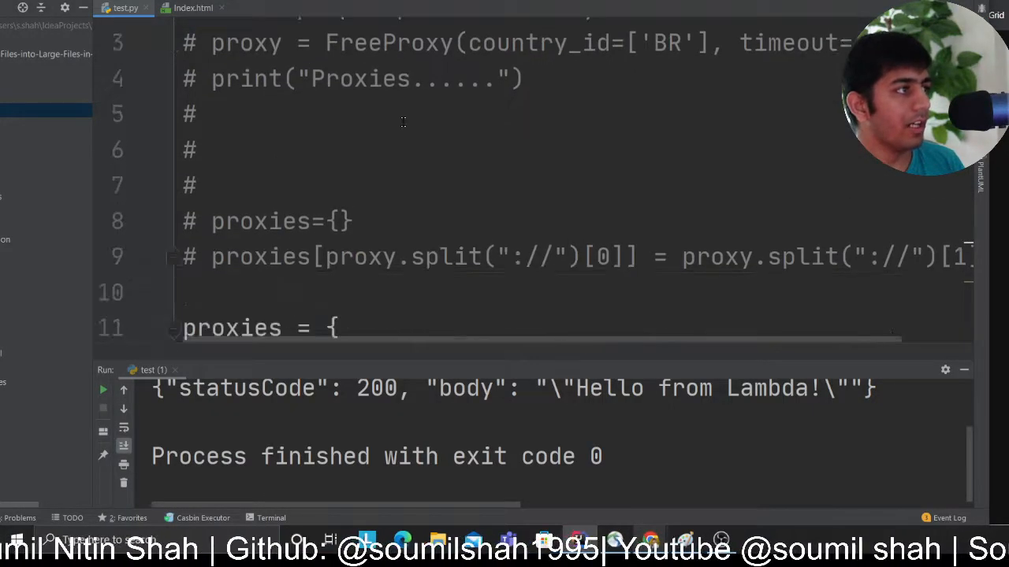
scroll(down, 3)
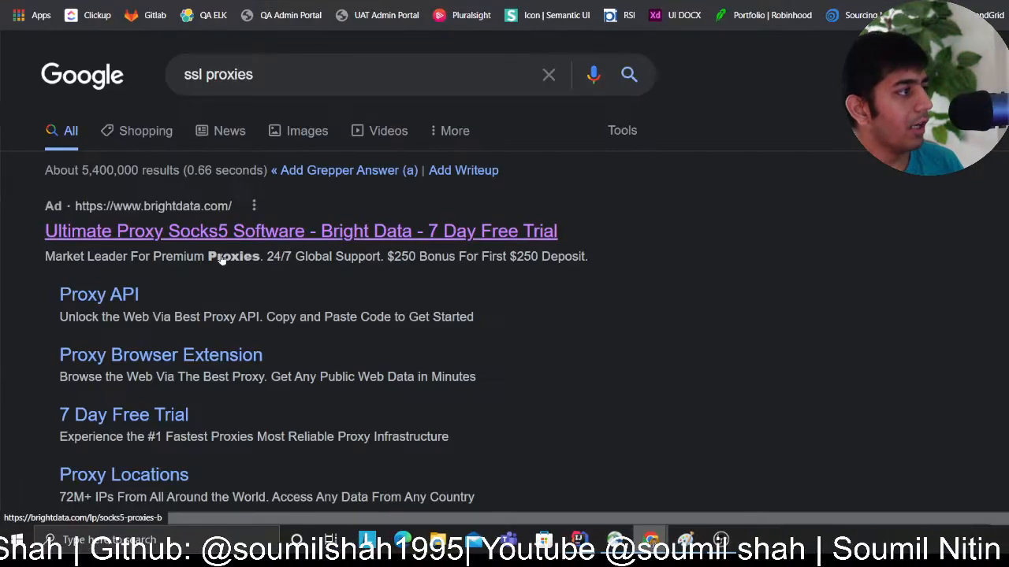
Step: Find proxies located in Chile on the sslproxies.org list
scroll(down, 3)
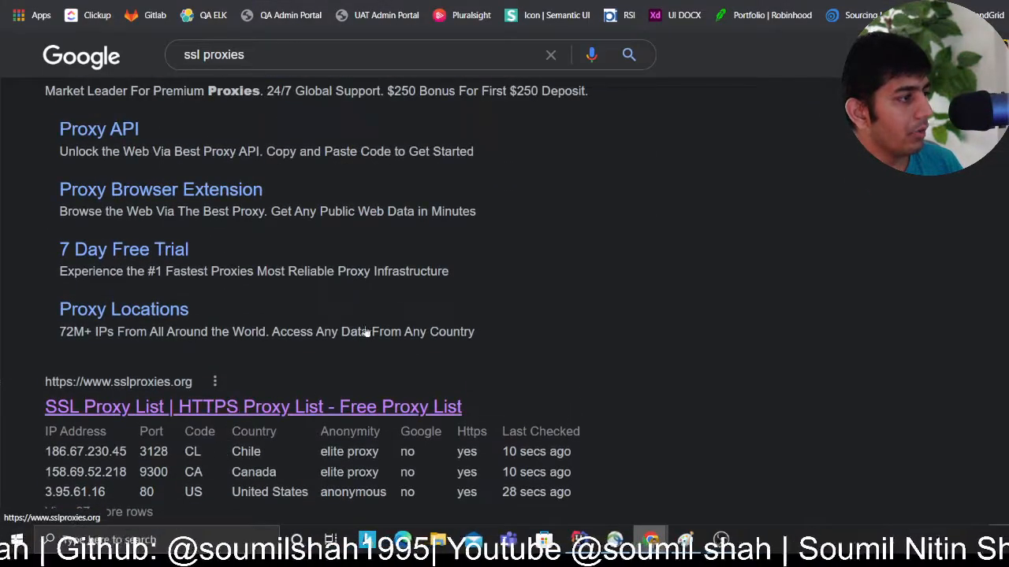
click(252, 407)
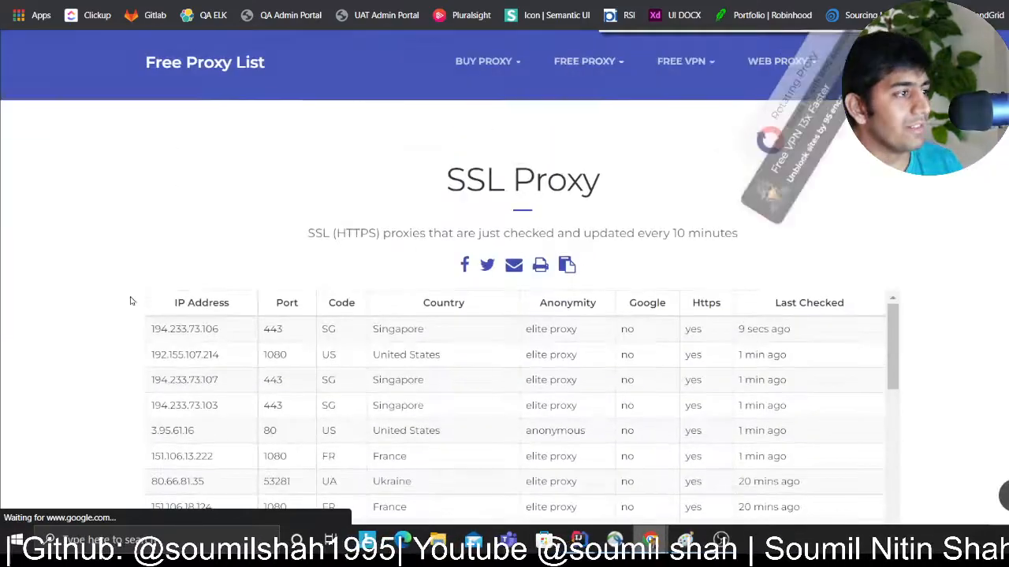
scroll(down, 3)
text(chik)
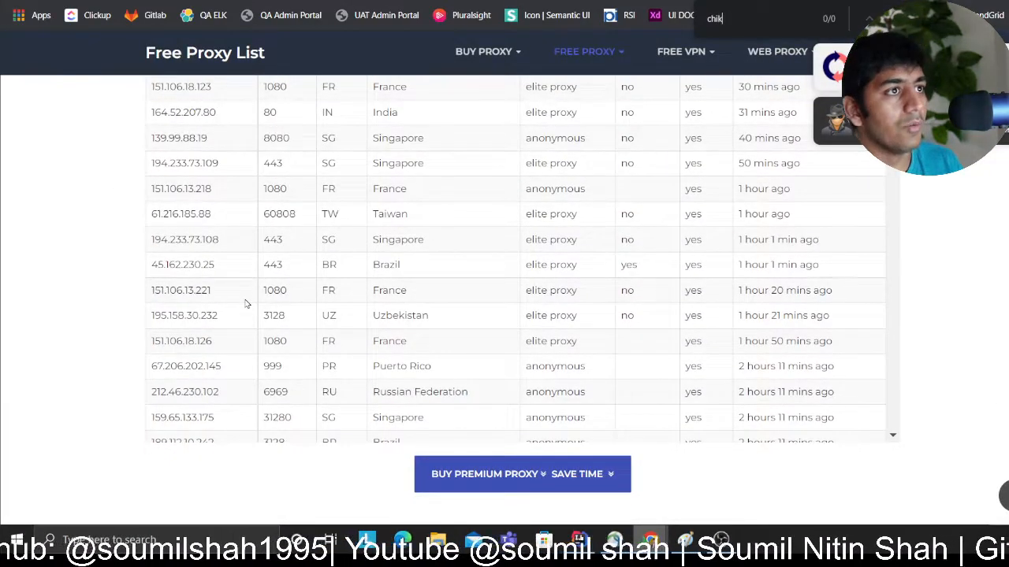
text(le)
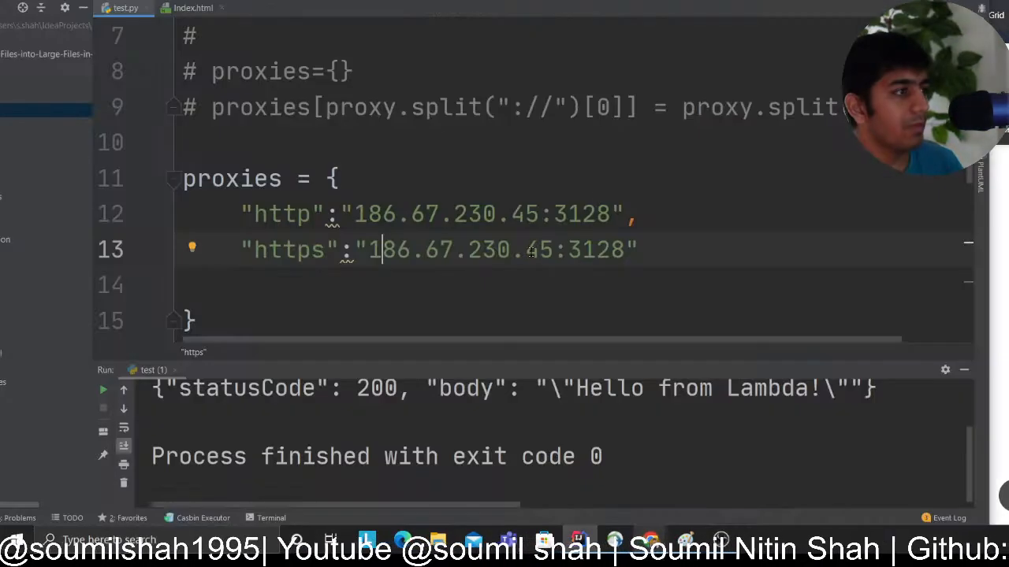
Step: Set isProxies to True and point the url at d2abqkab89s464.cloudfront.net/dev, then run
scroll(down, 3)
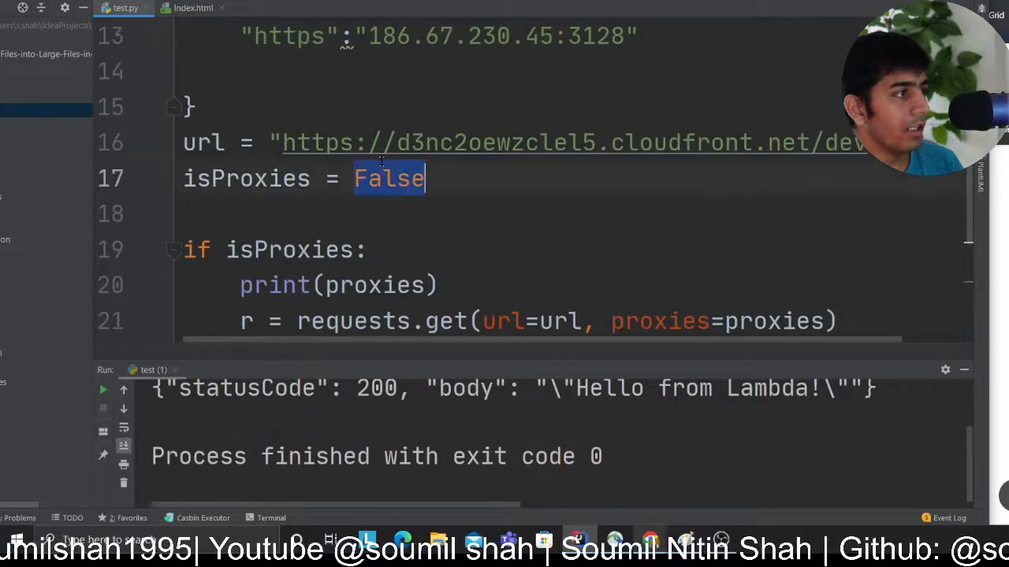
text(True)
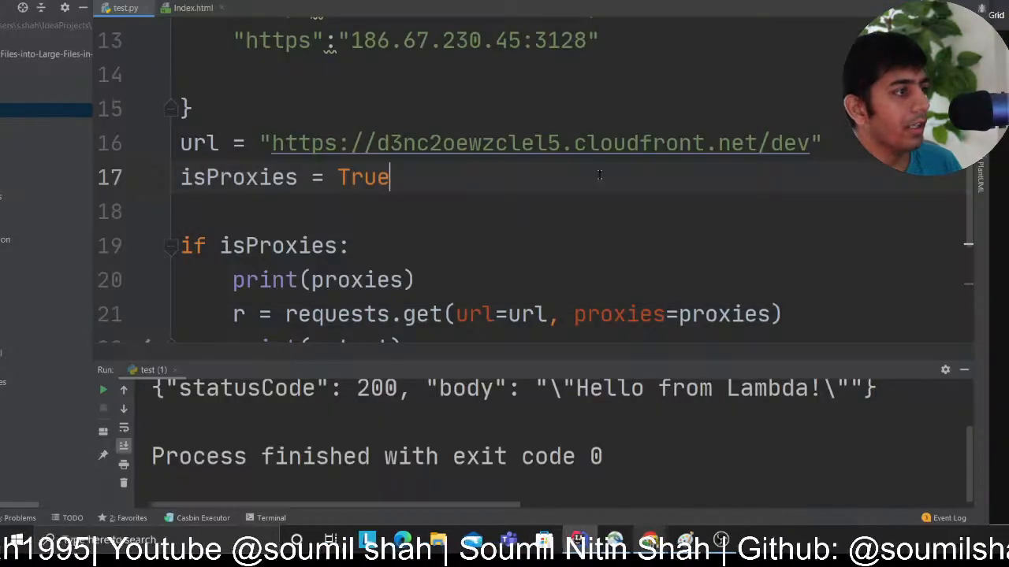
double_click(539, 142)
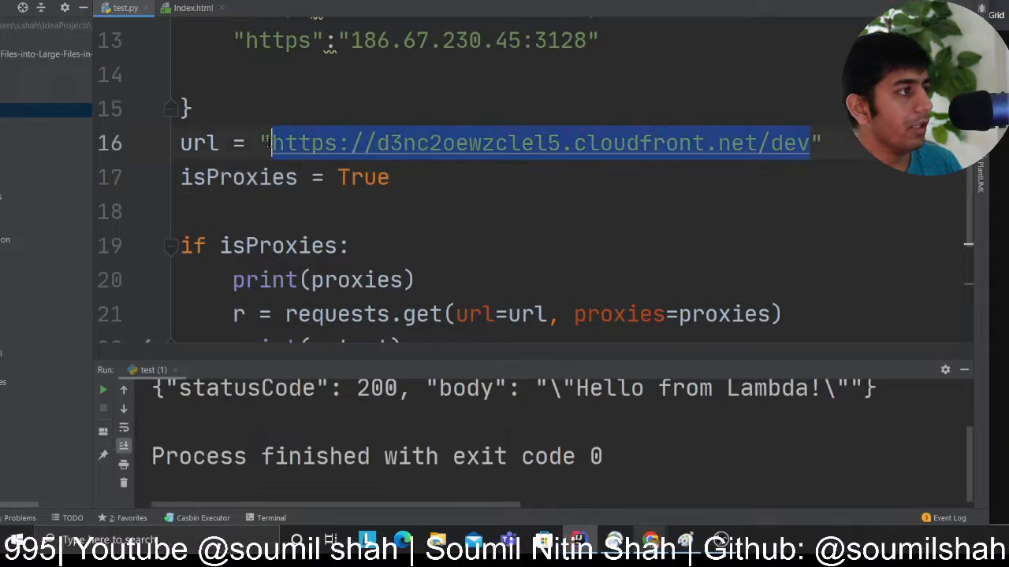
scroll(down, 3)
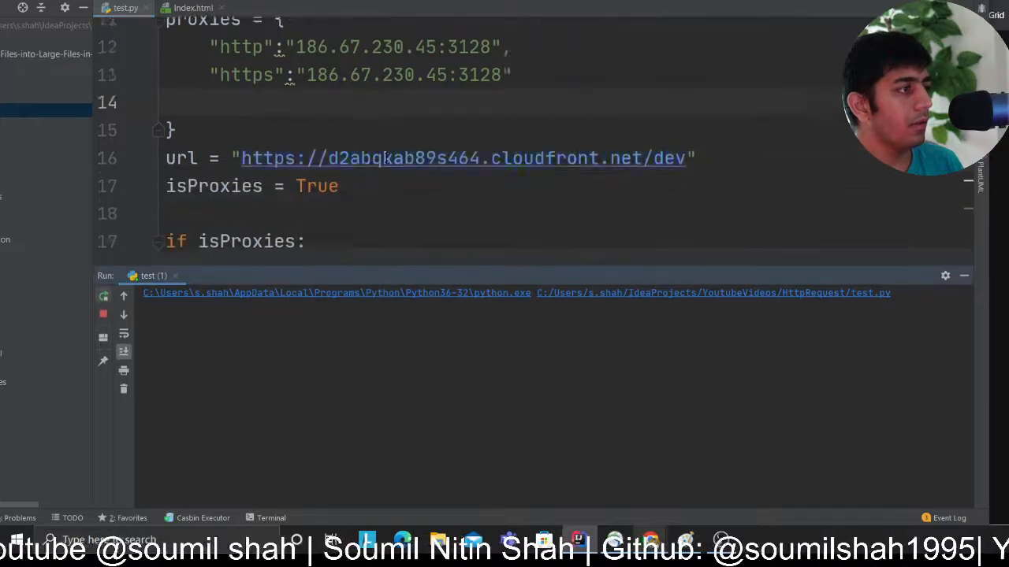
Step: After the failed run, change both proxy entries to 200.111.182.6:443
click(102, 294)
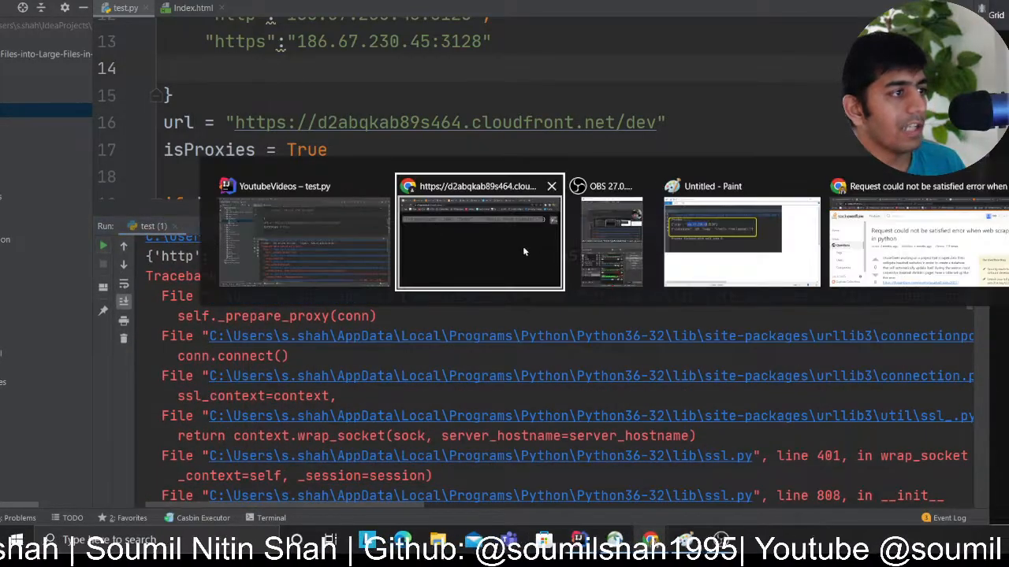
click(479, 236)
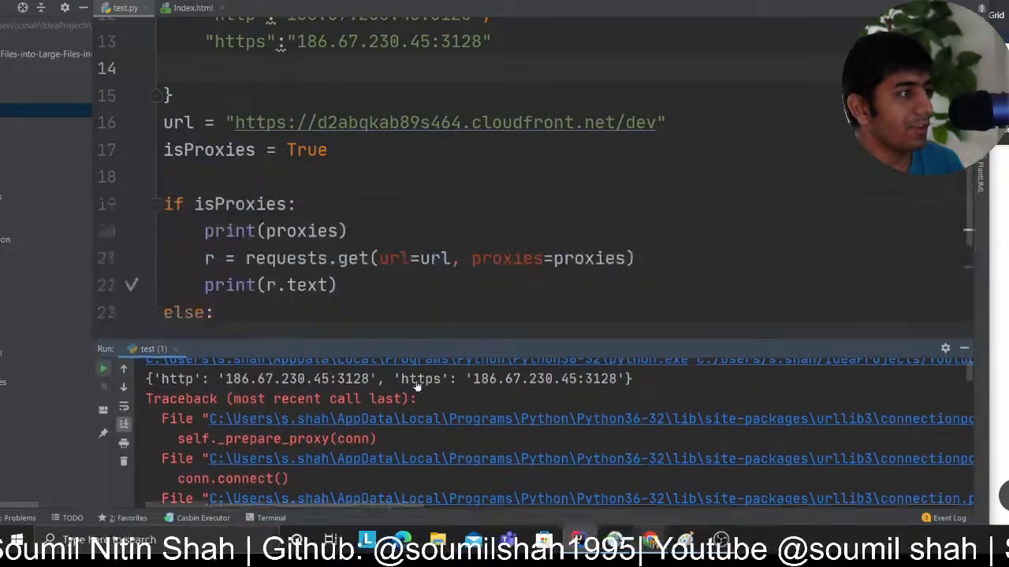
scroll(up, 3)
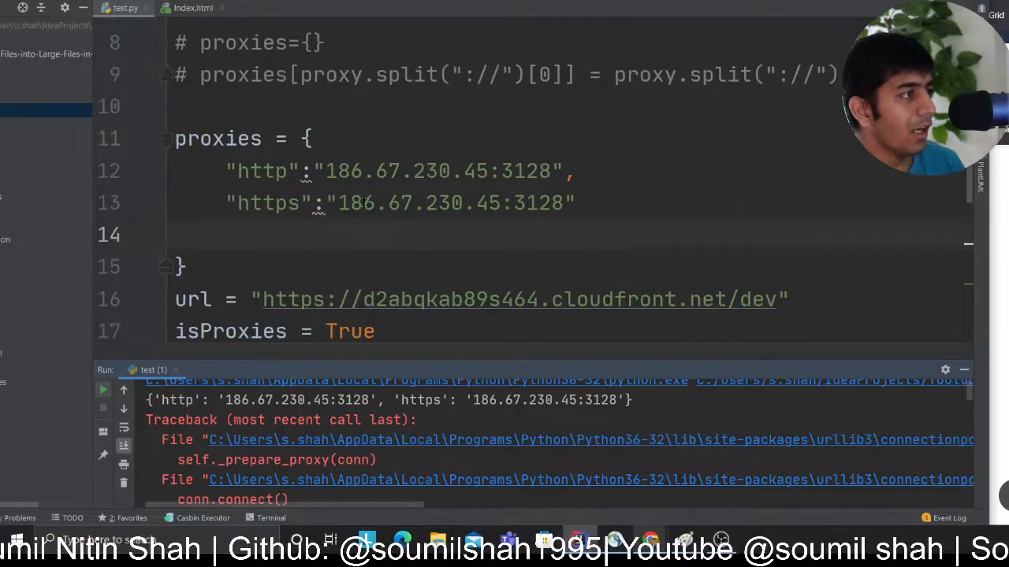
double_click(404, 170)
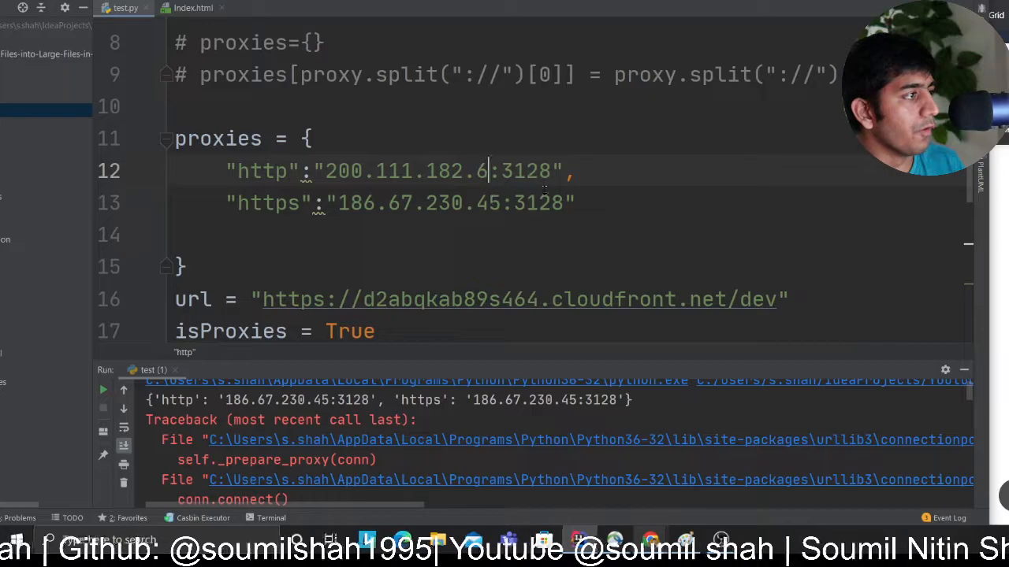
text(443)
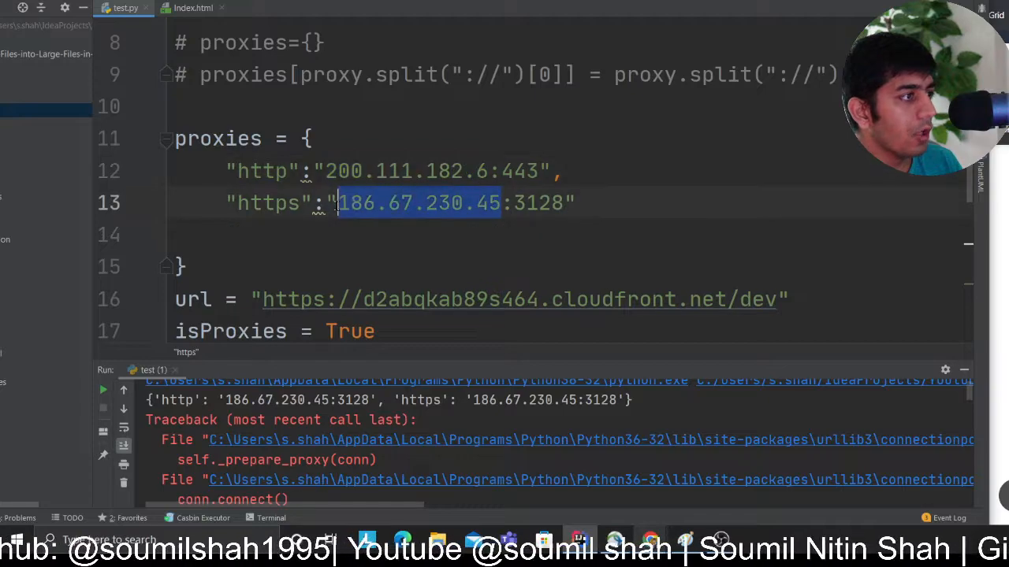
text(200.111.182.6)
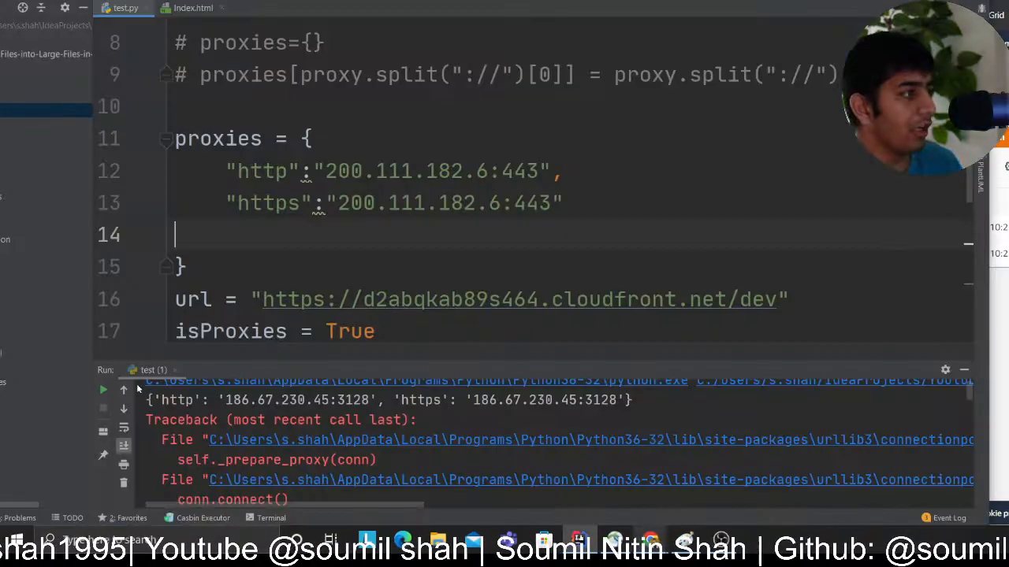
Step: Run the script again with the new proxy
click(102, 390)
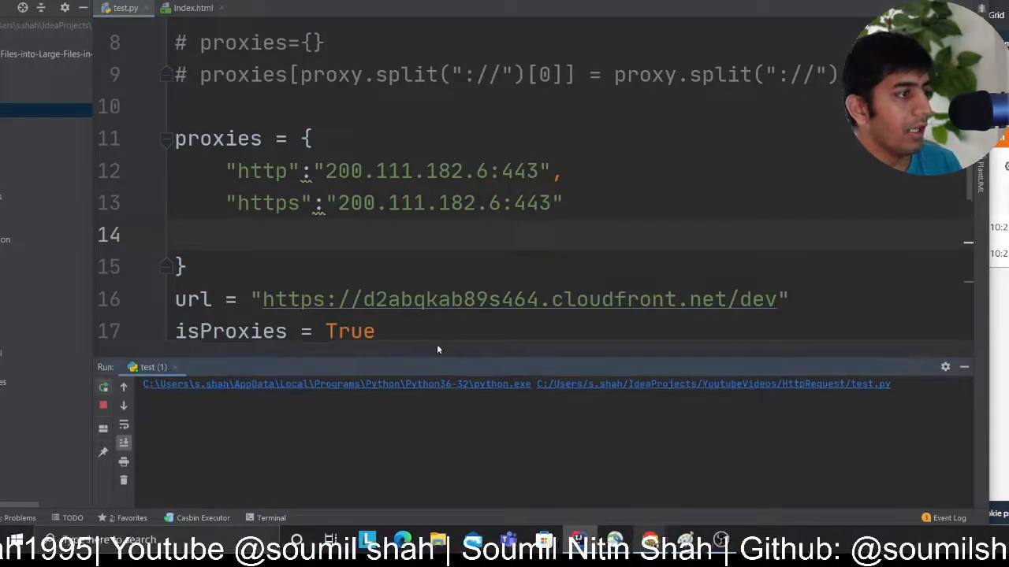
scroll(down, 3)
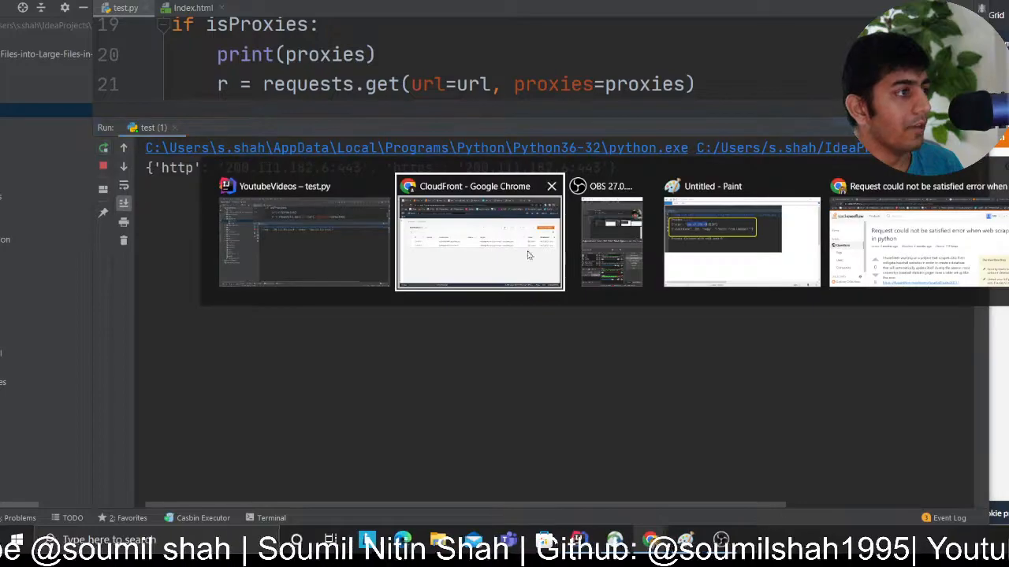
Step: Re-run test.py until the output shows CloudFront's 403 'request could not be satisfied' page
click(479, 236)
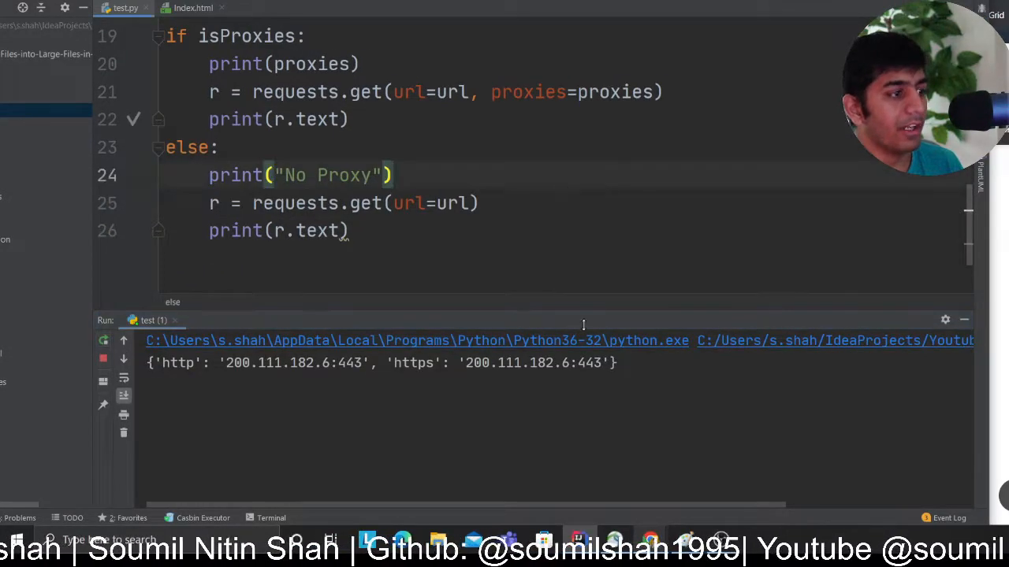
click(104, 297)
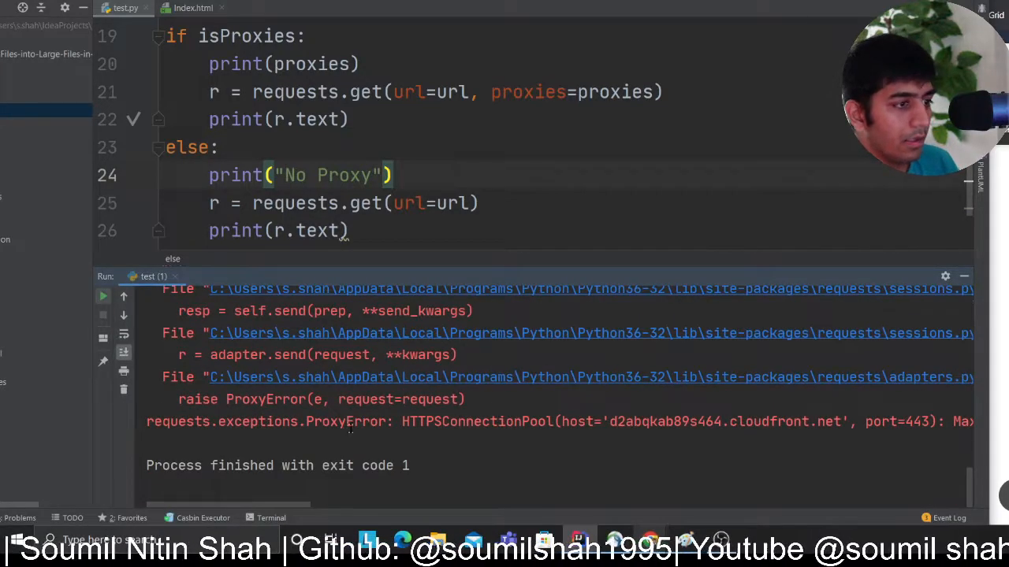
scroll(right, 3)
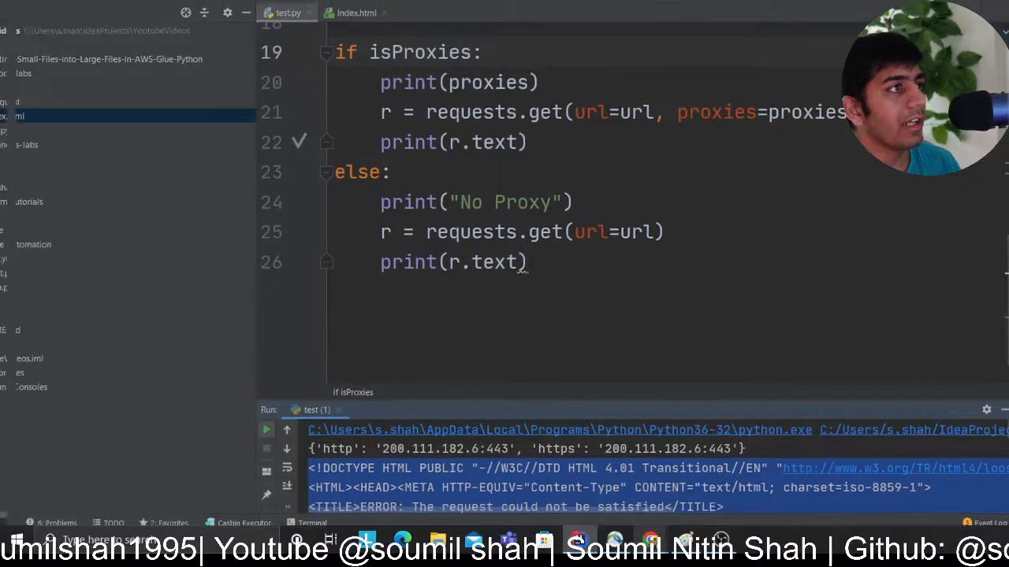
click(420, 10)
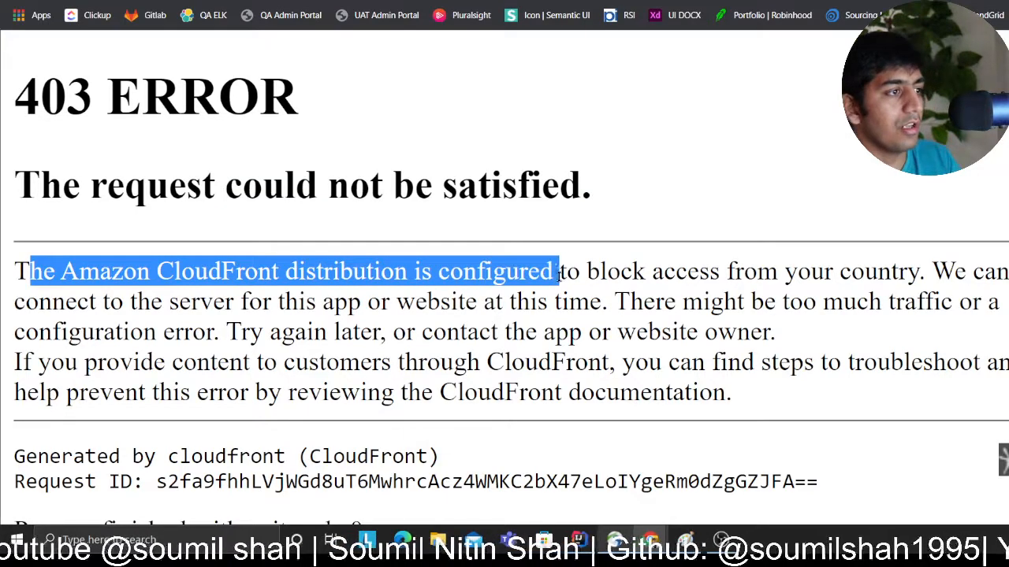
Step: Select the 403 page's sentence stating the CloudFront distribution blocks access from your country
drag(552, 271, 927, 271)
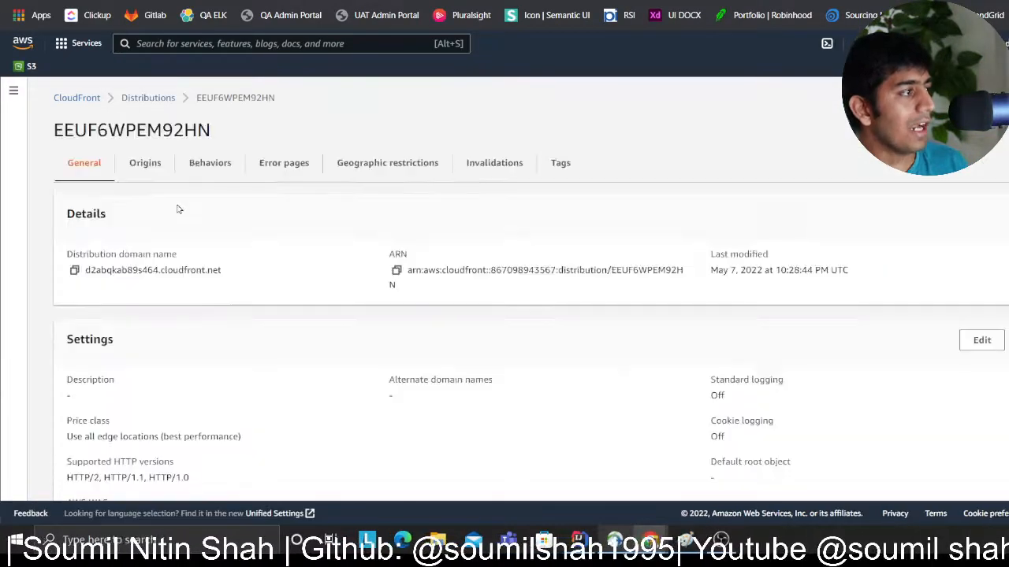
Step: View distribution EEUF6WPEM92HN's geographic restrictions showing a block list containing Chile
click(388, 163)
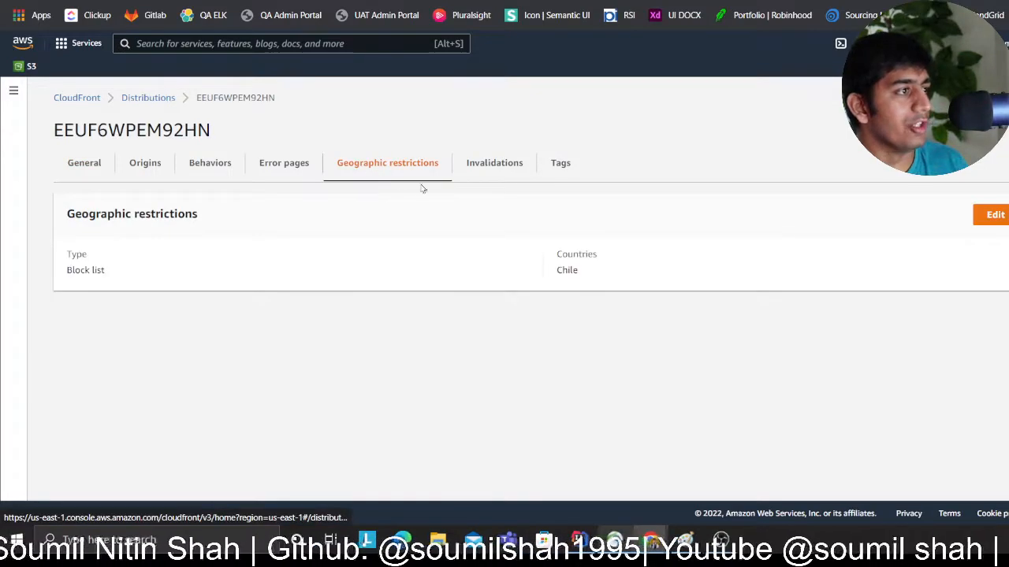
mouse_move(245, 307)
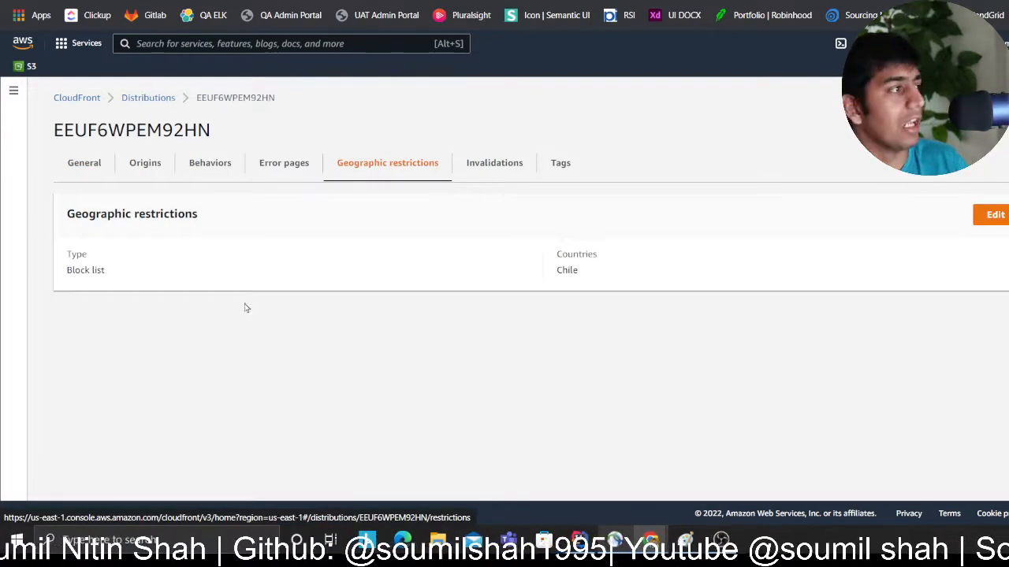
mouse_move(197, 290)
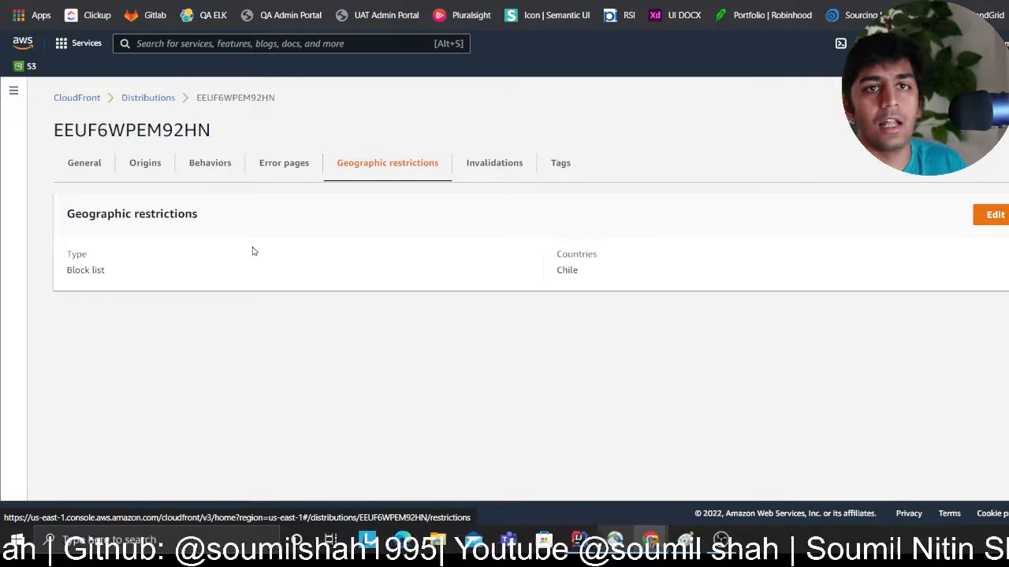
mouse_move(553, 315)
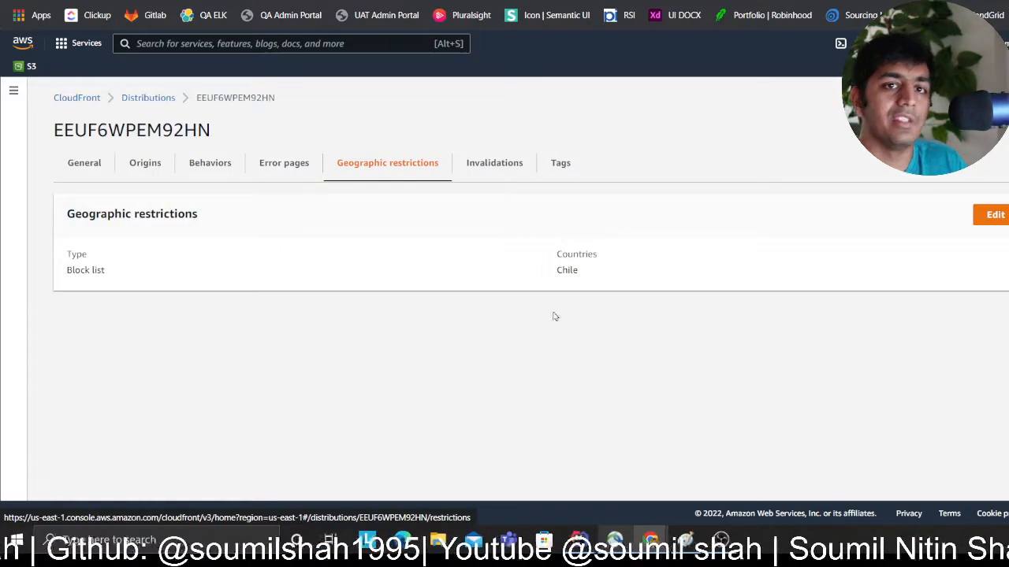